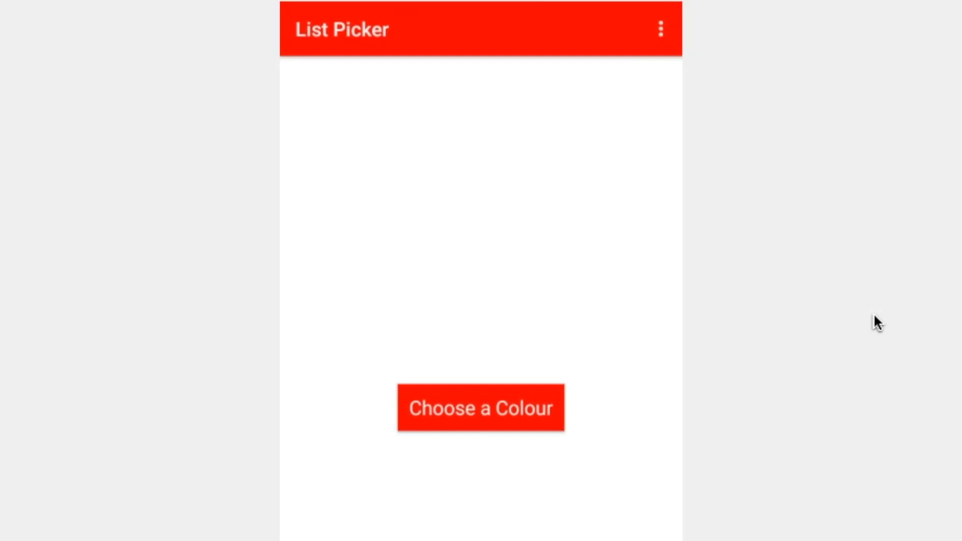
- In the live preview, pick Orange so the title bar and button turn orange
left_click(481, 408)
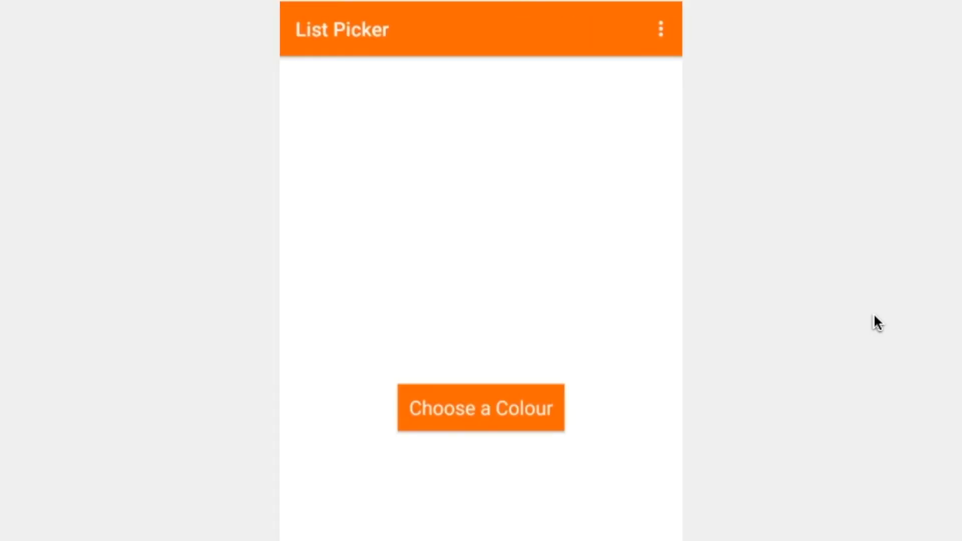
left_click(480, 408)
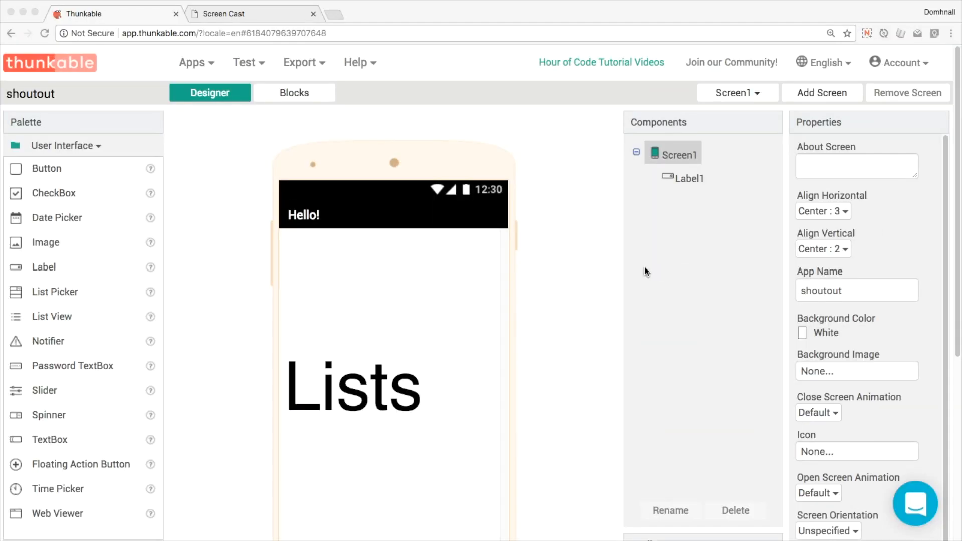
mouse_move(299, 307)
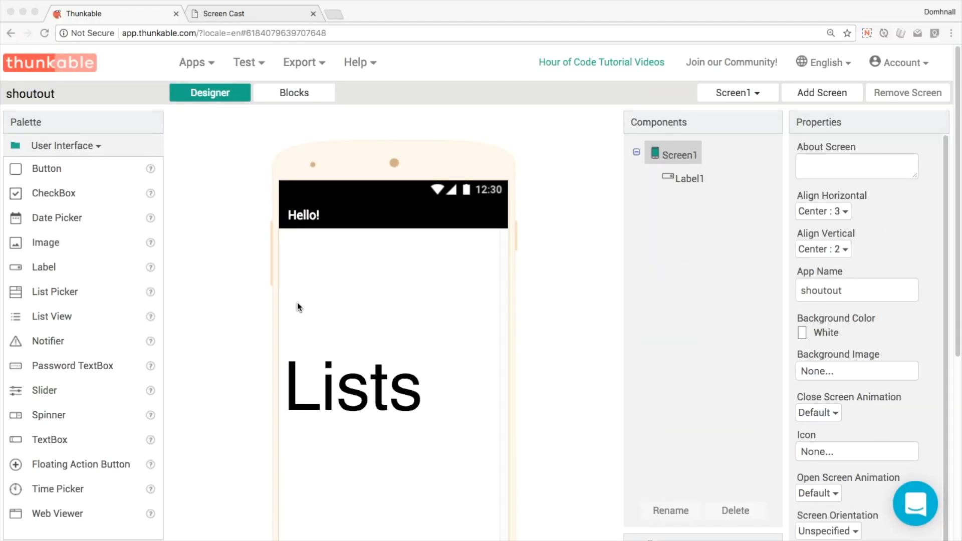
mouse_move(140, 291)
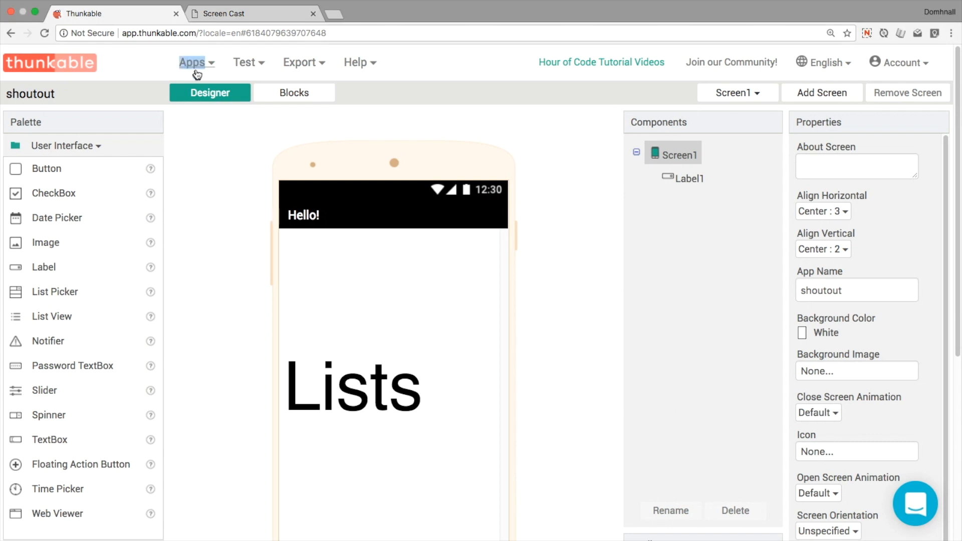
- Create a new app named listpicker from the Apps menu
left_click(192, 63)
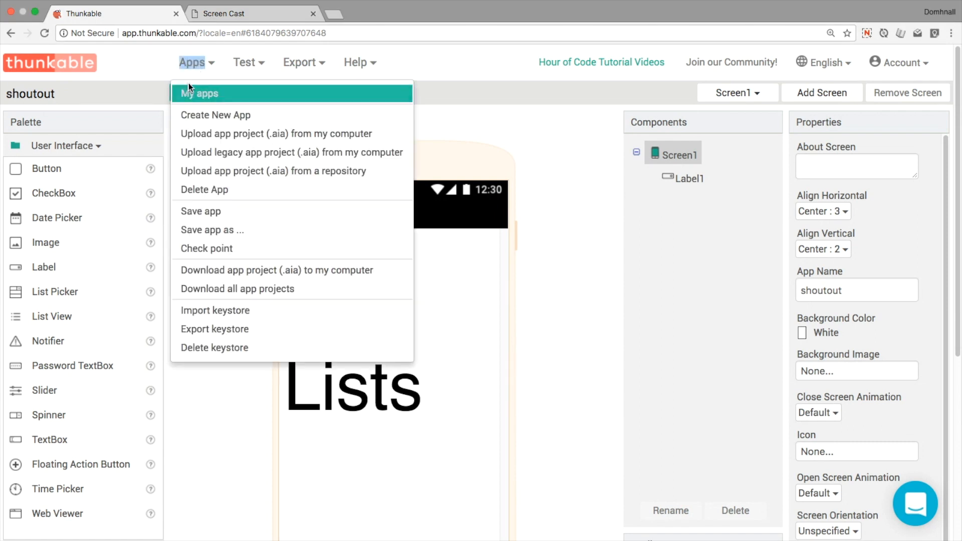
mouse_move(216, 115)
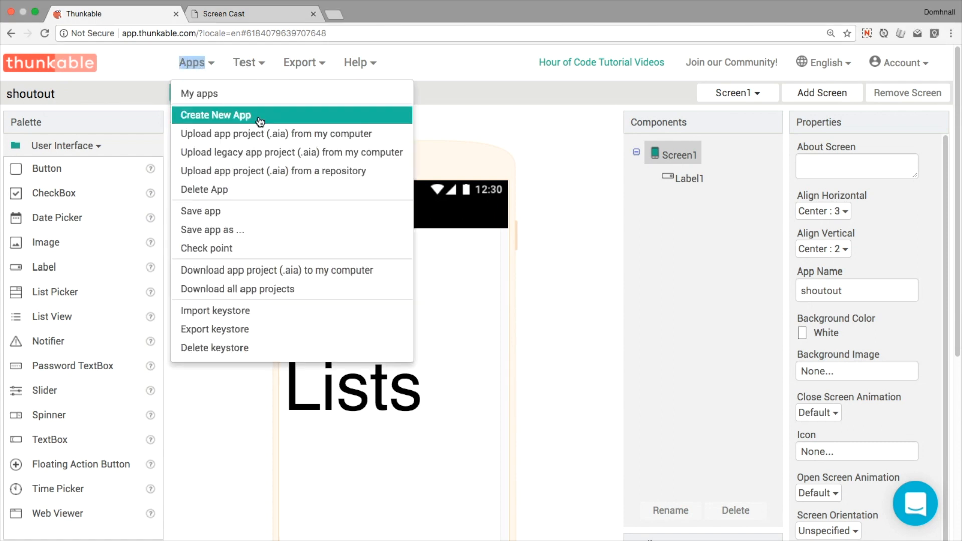
left_click(215, 115)
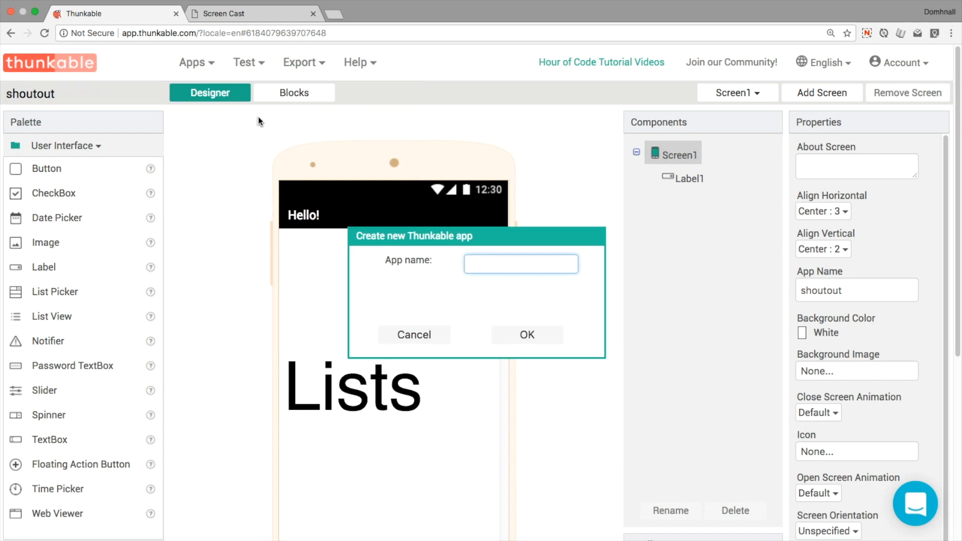
type("listpic")
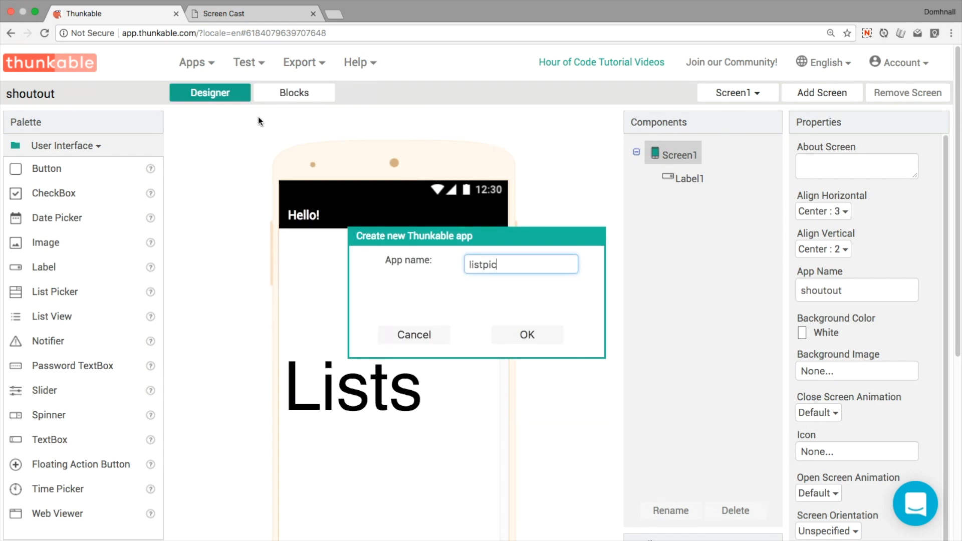
left_click(413, 334)
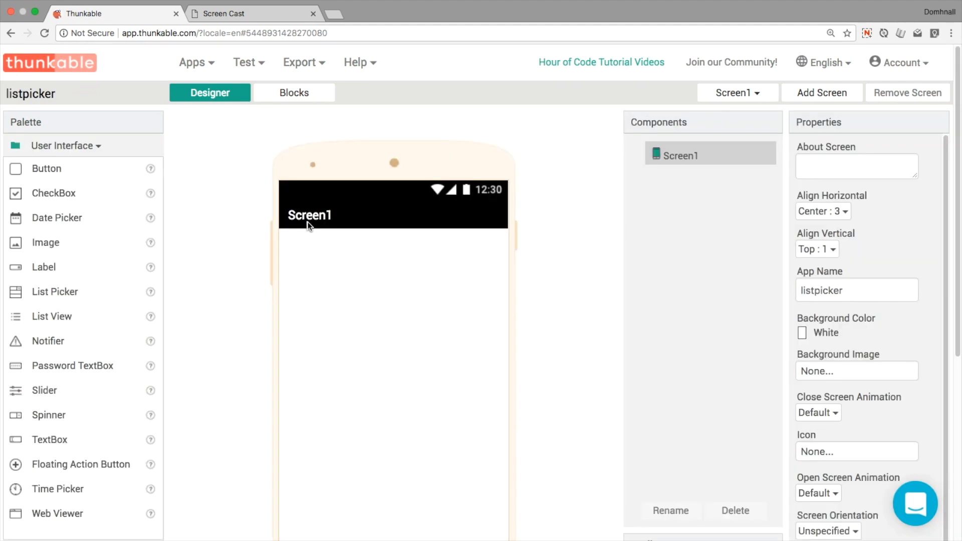
mouse_move(813, 238)
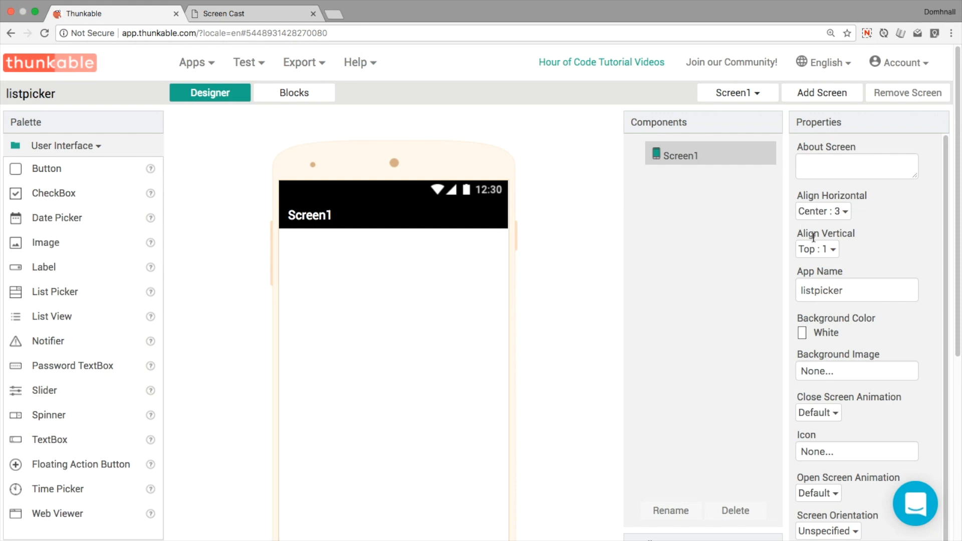
- Set Screen1's Align Vertical to Center and change its title to 'List Picker'
left_click(816, 249)
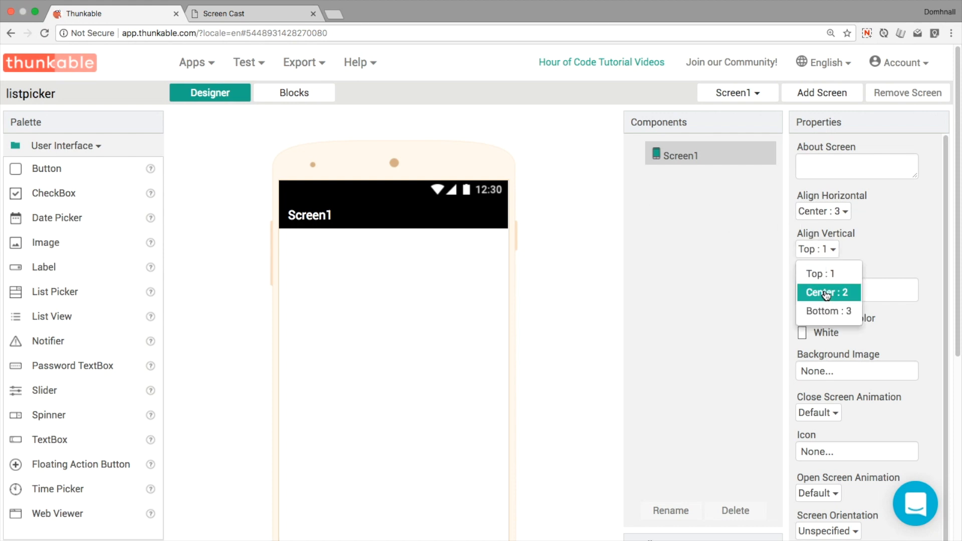
left_click(828, 293)
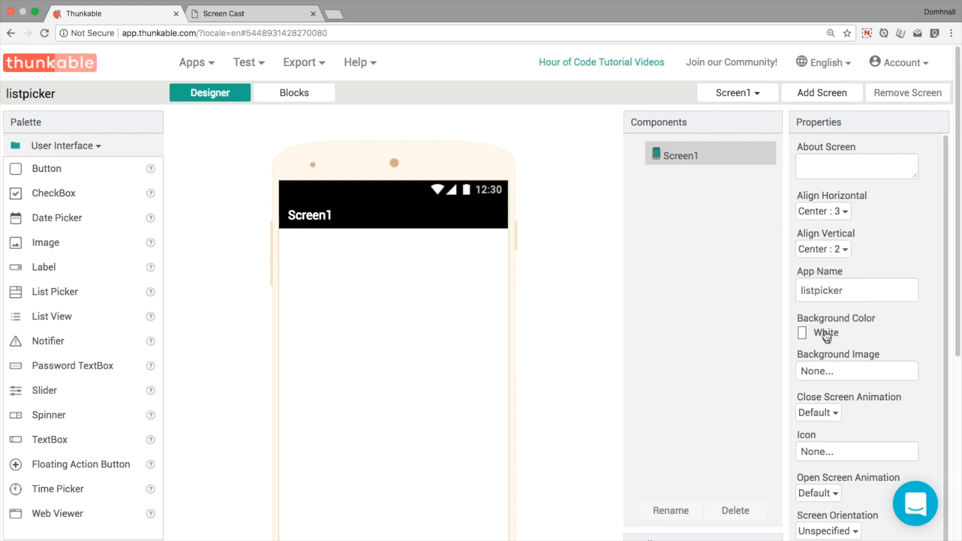
scroll("down", 3)
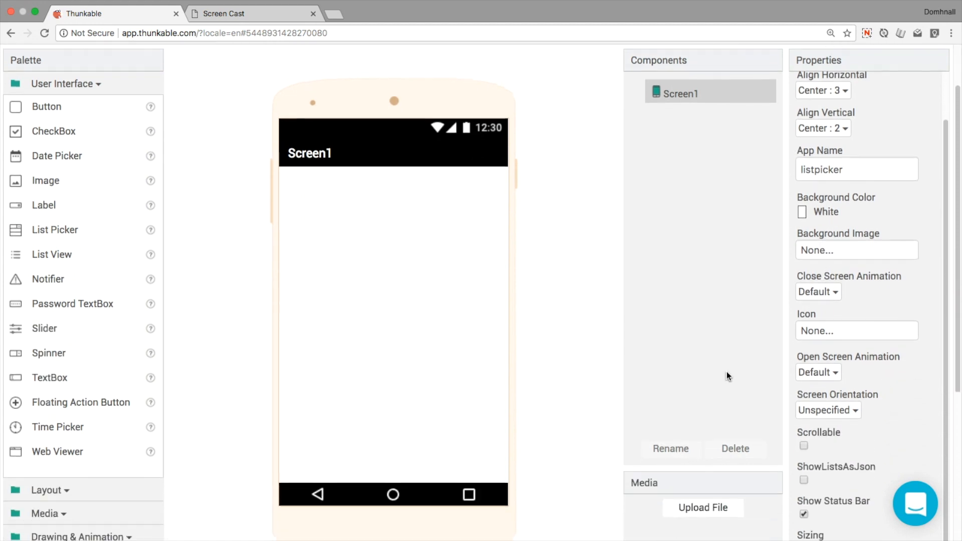
scroll("down", 3)
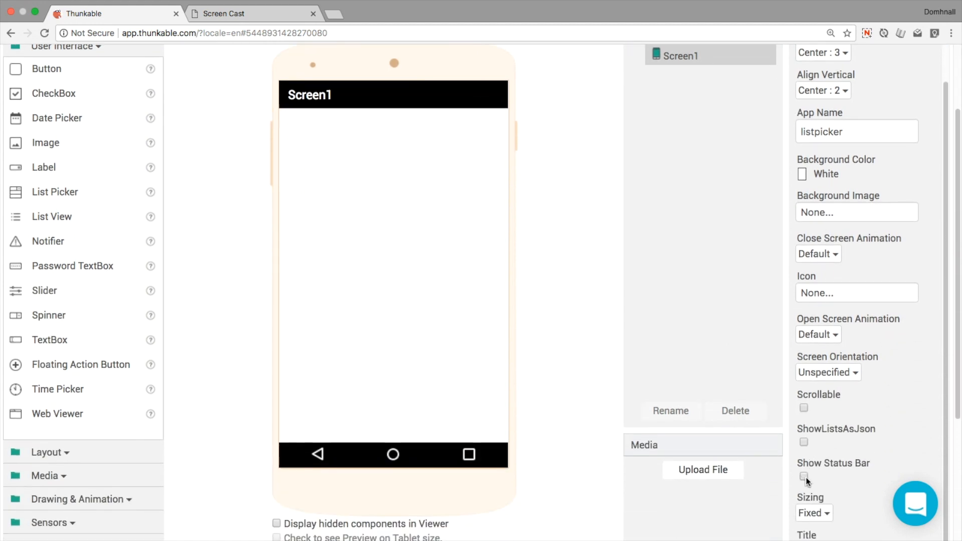
left_click(855, 448)
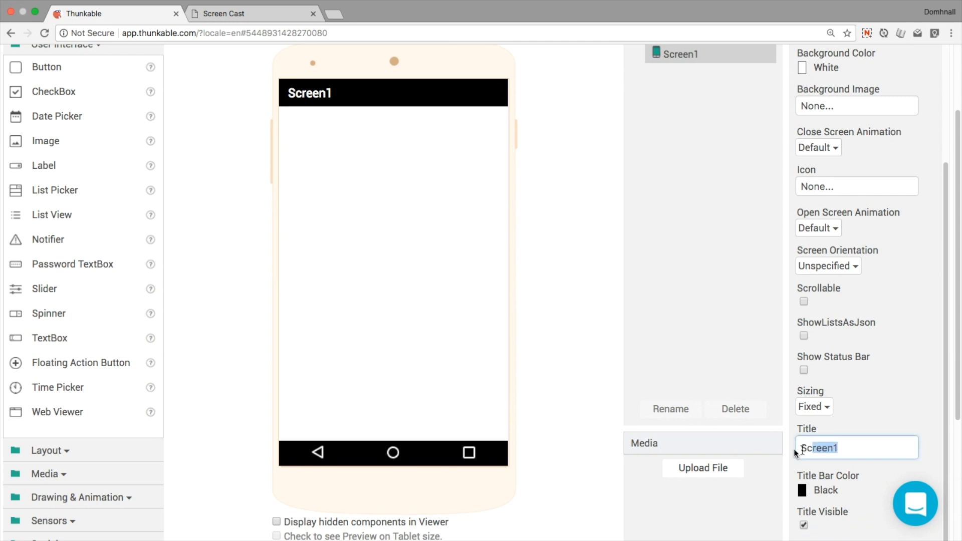
type("List Picker")
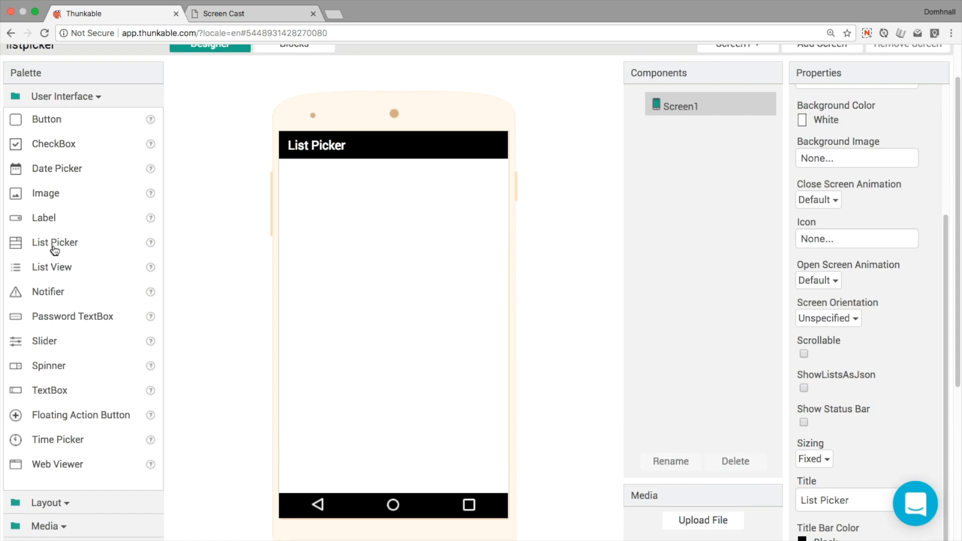
- Place a List Picker mid-screen with font size 20 and text 'Choose a Colour'
left_click_drag(55, 242, 380, 316)
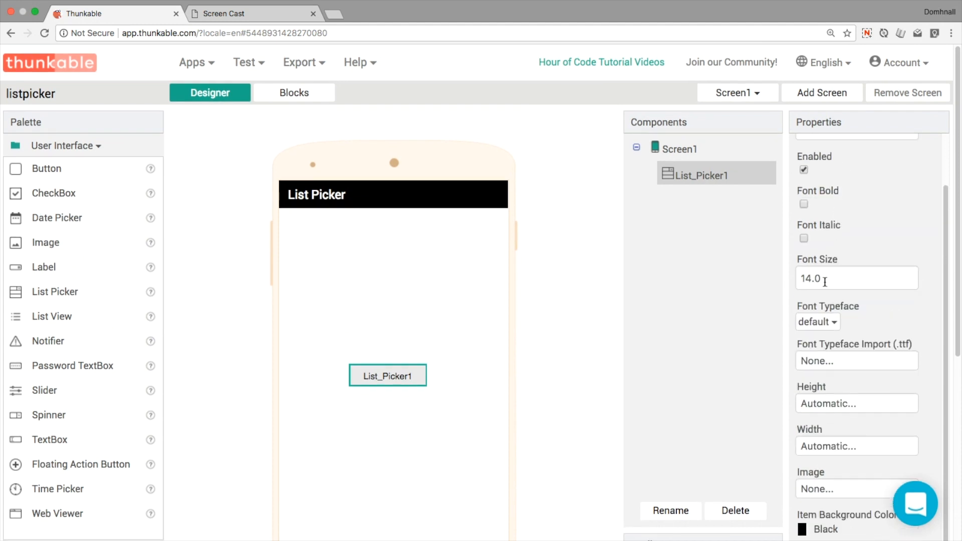
type("20")
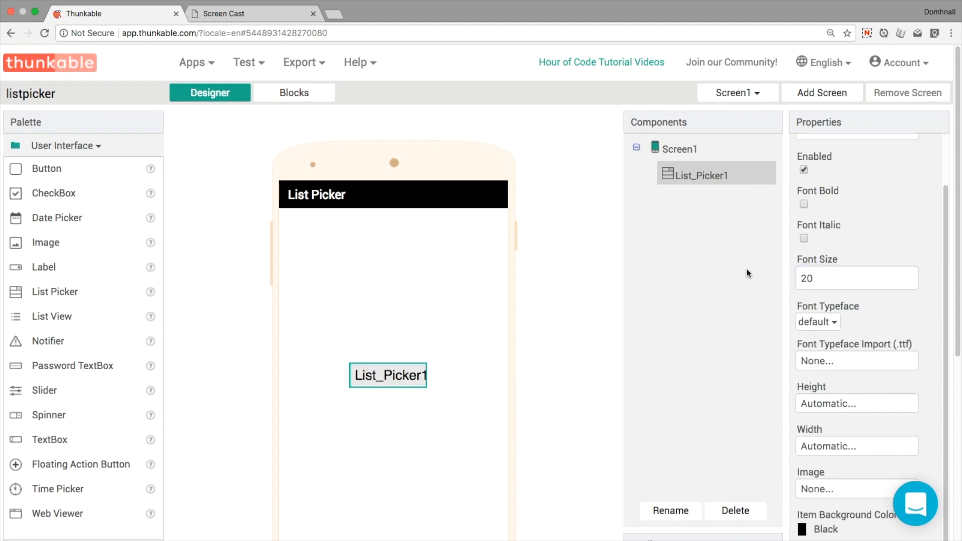
scroll("down", 3)
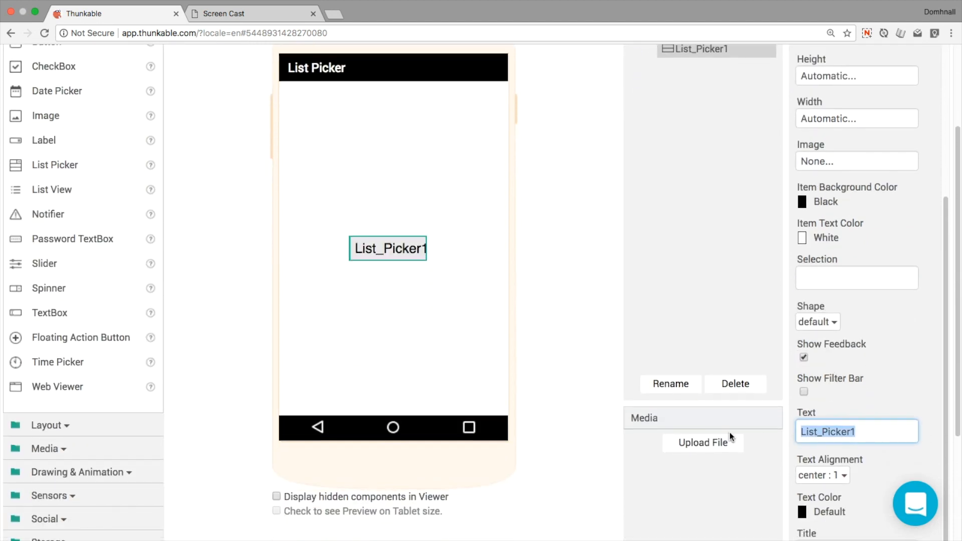
type("Chooes")
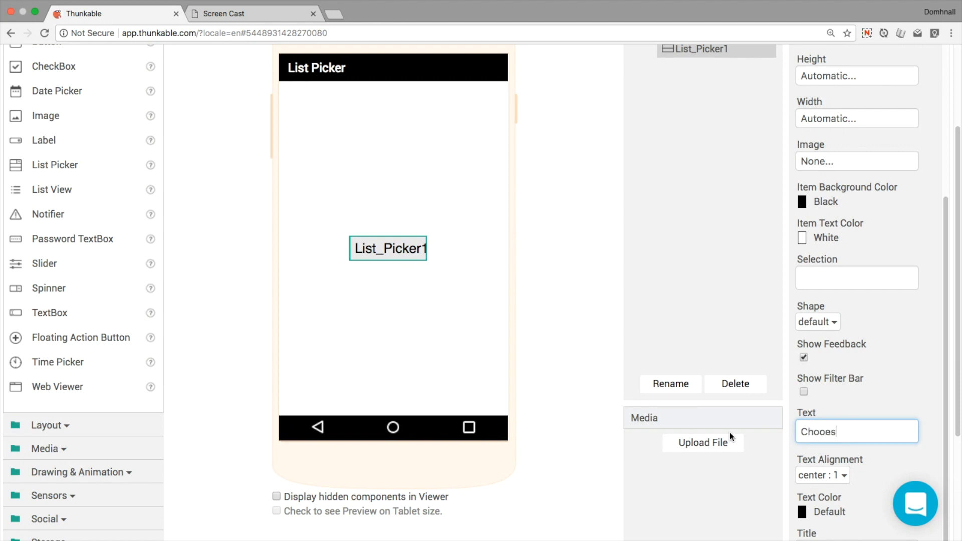
type("Choose a Colour")
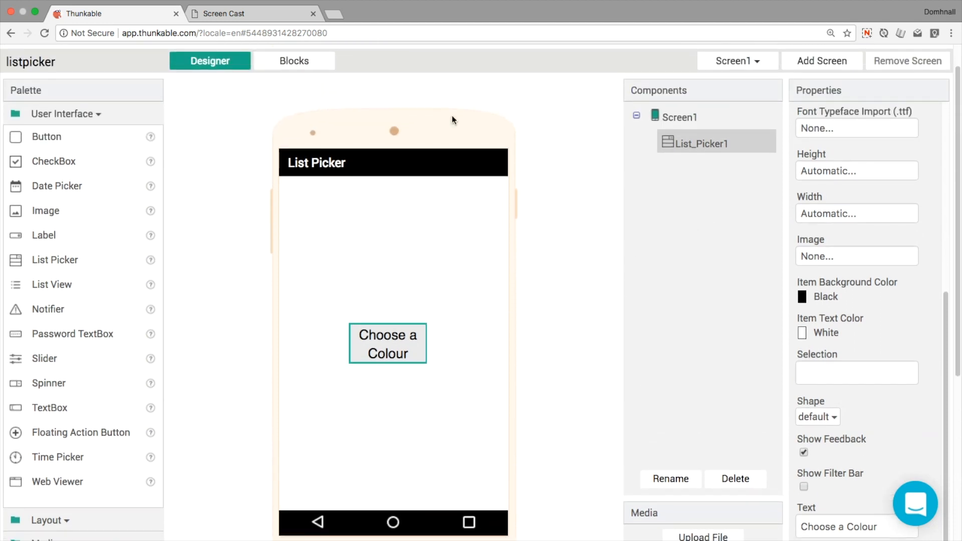
left_click(245, 62)
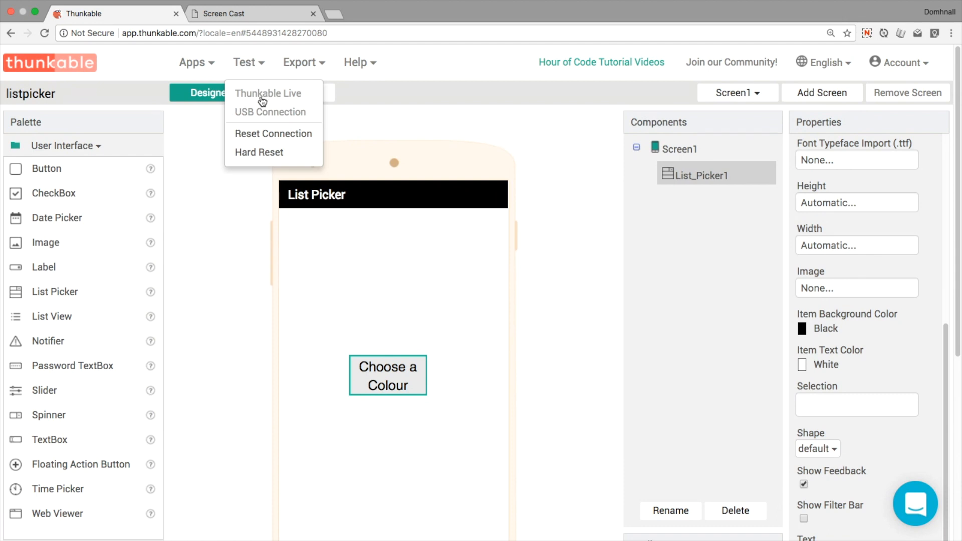
left_click(252, 13)
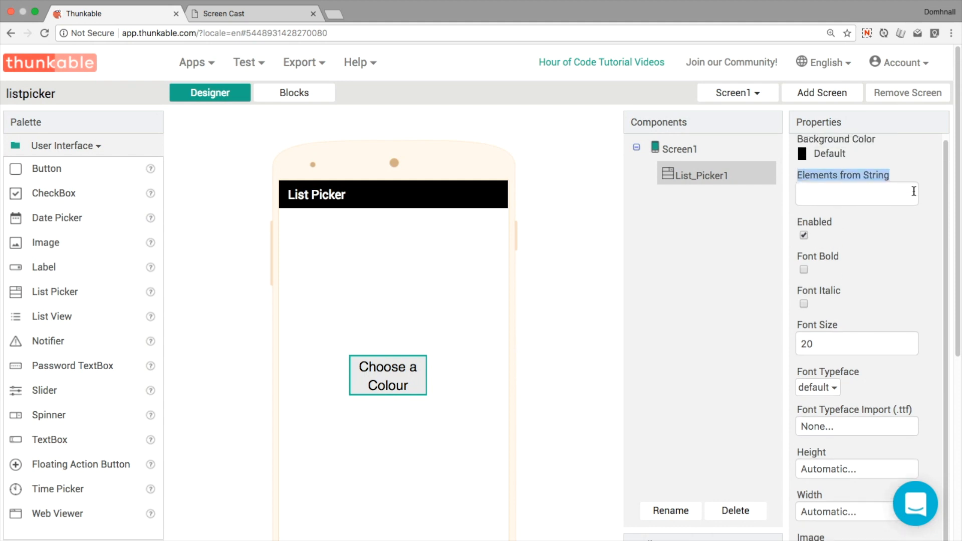
- Set the picker's Elements from String to 'Red, Orange, Yellow' and switch to Screen Cast
left_click(855, 194)
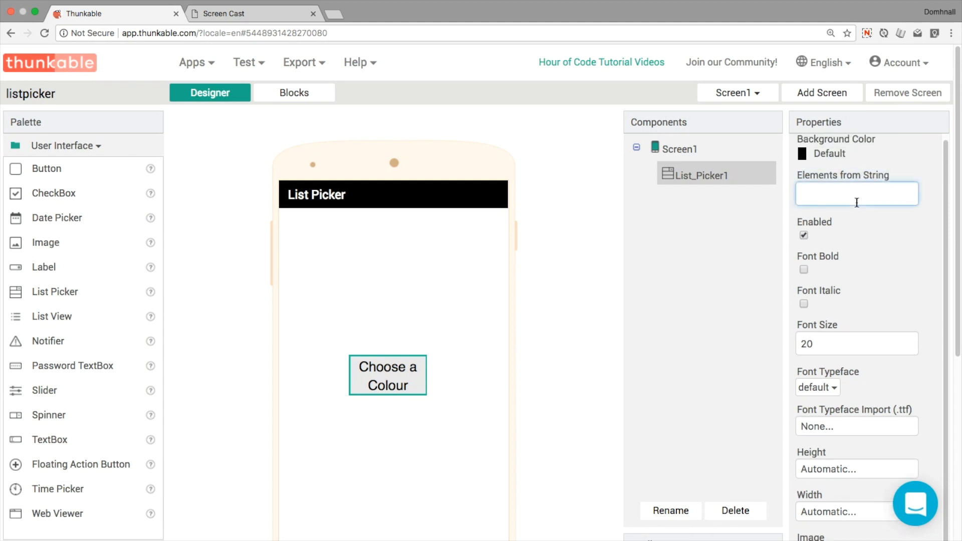
type("Red,")
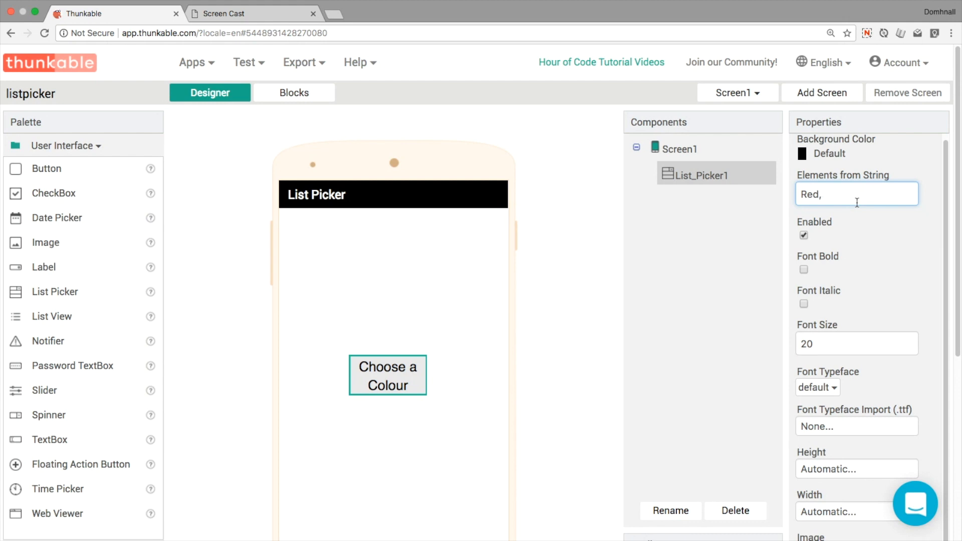
type("Orange, Yel")
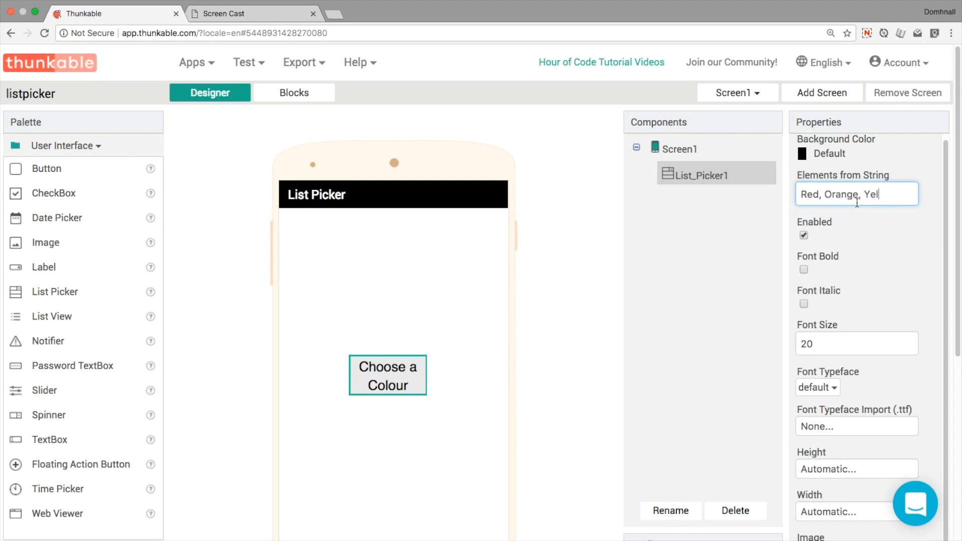
type("low")
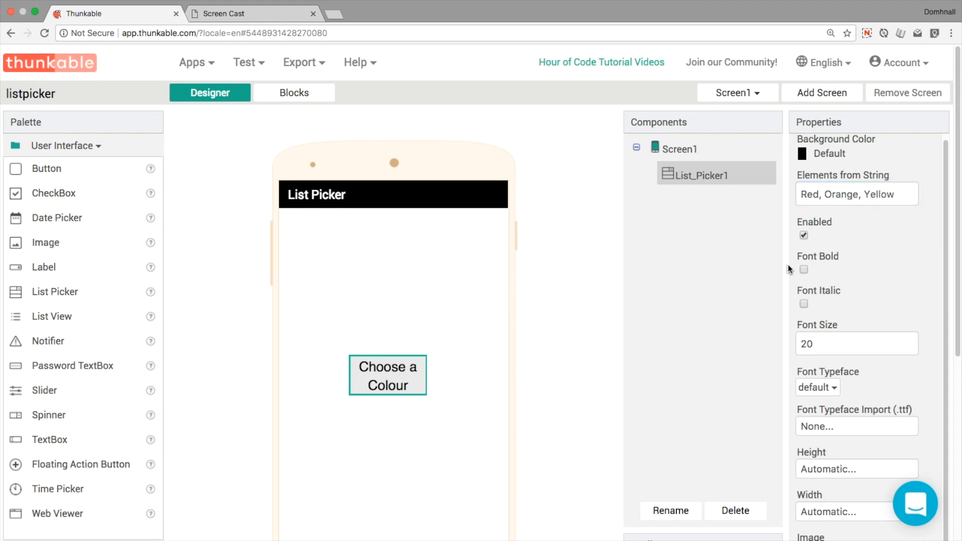
left_click(252, 14)
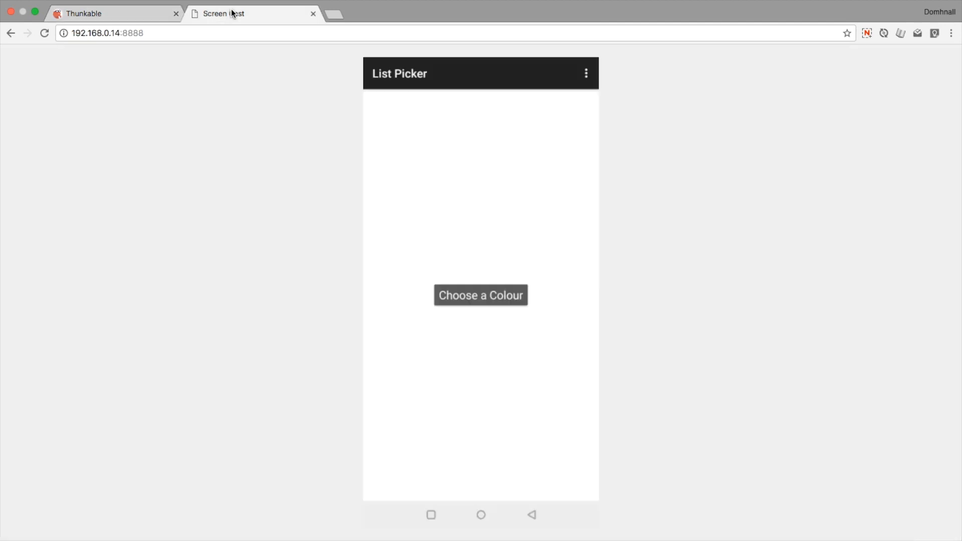
left_click(481, 295)
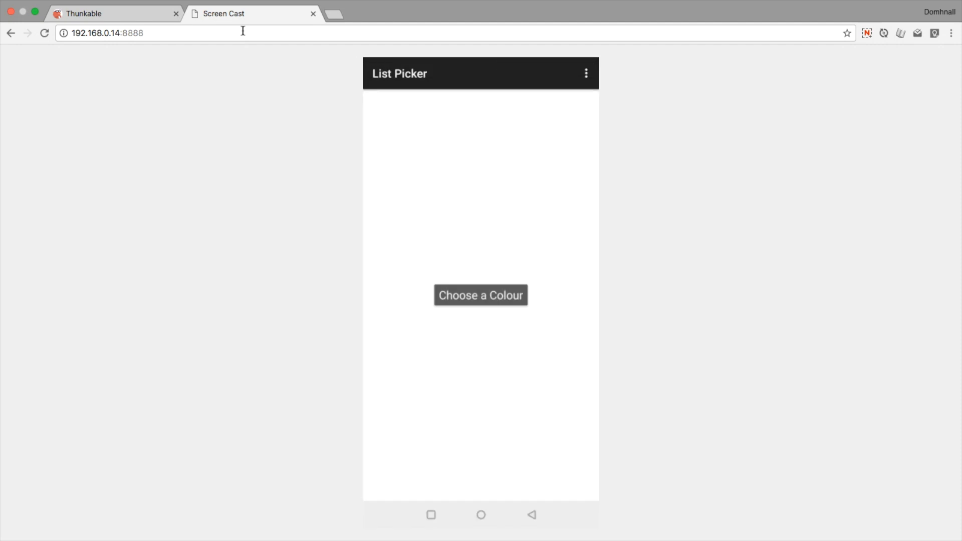
mouse_move(491, 272)
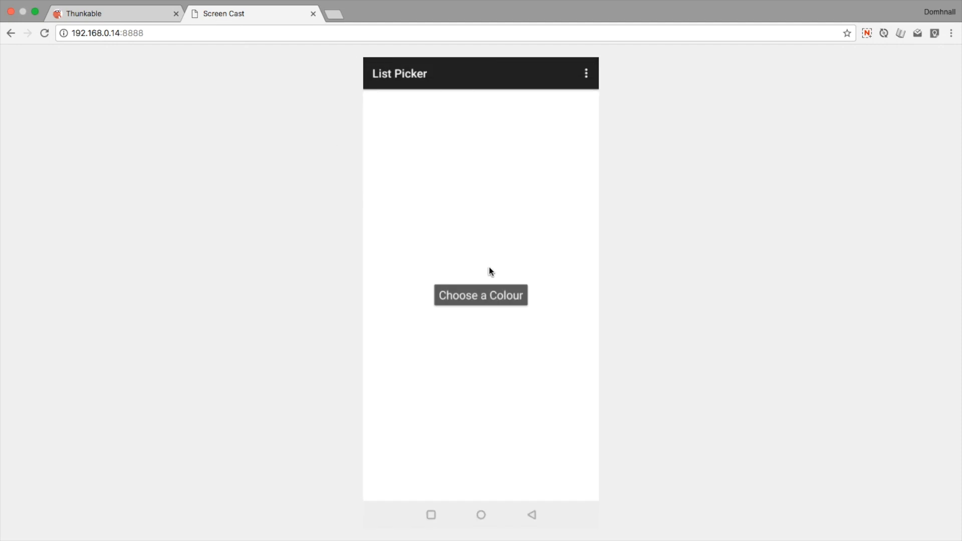
left_click(114, 14)
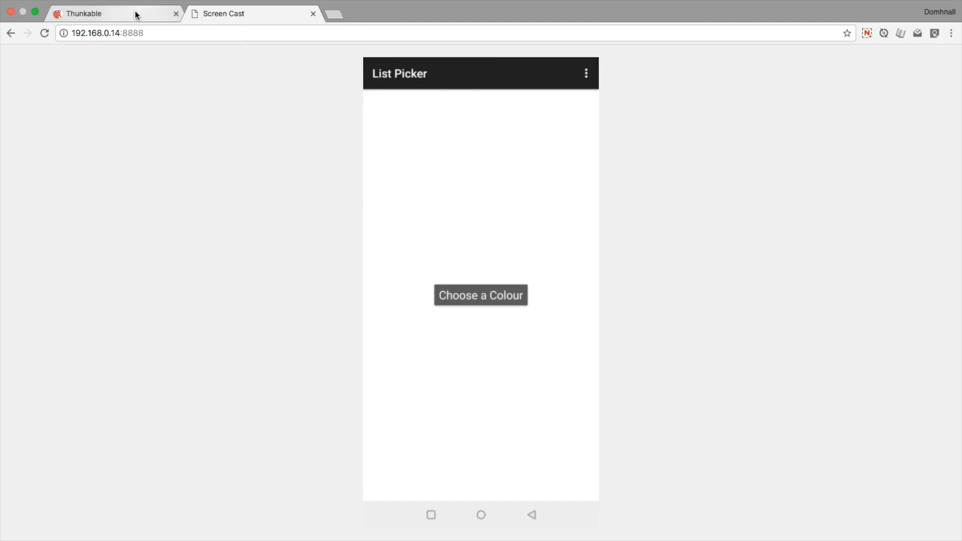
- Build a List_Picker1.AfterPicking event that sets Screen1.Title to List_Picker1.Selection
left_click(113, 14)
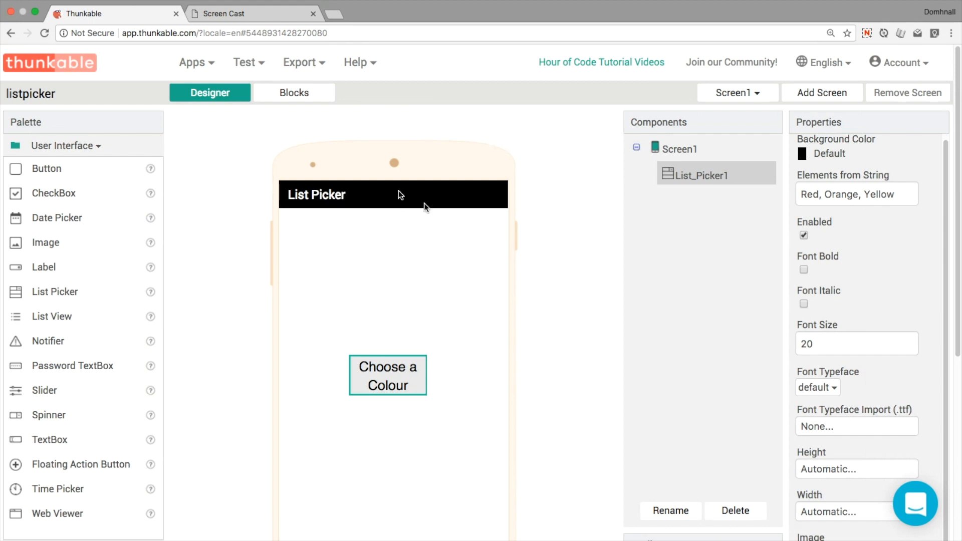
left_click(293, 93)
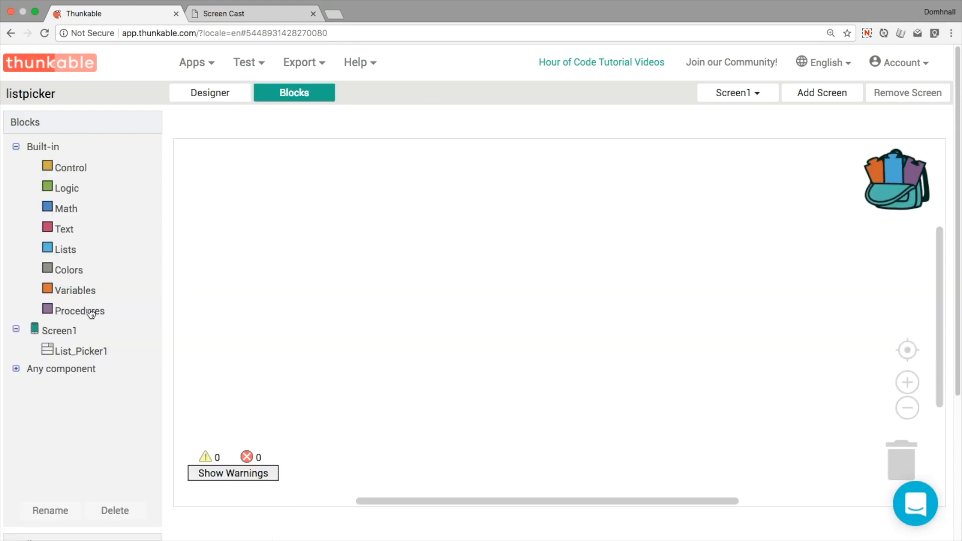
mouse_move(77, 357)
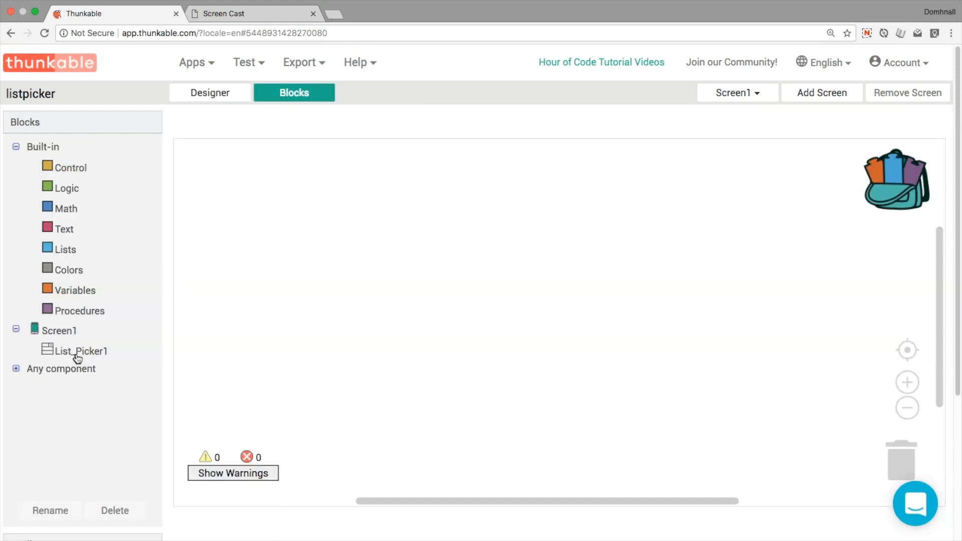
left_click(80, 351)
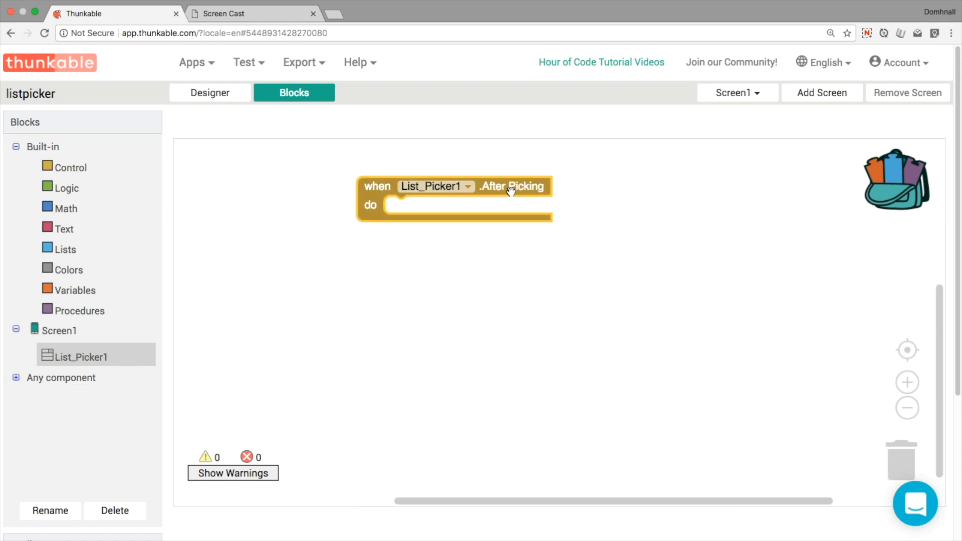
mouse_move(440, 219)
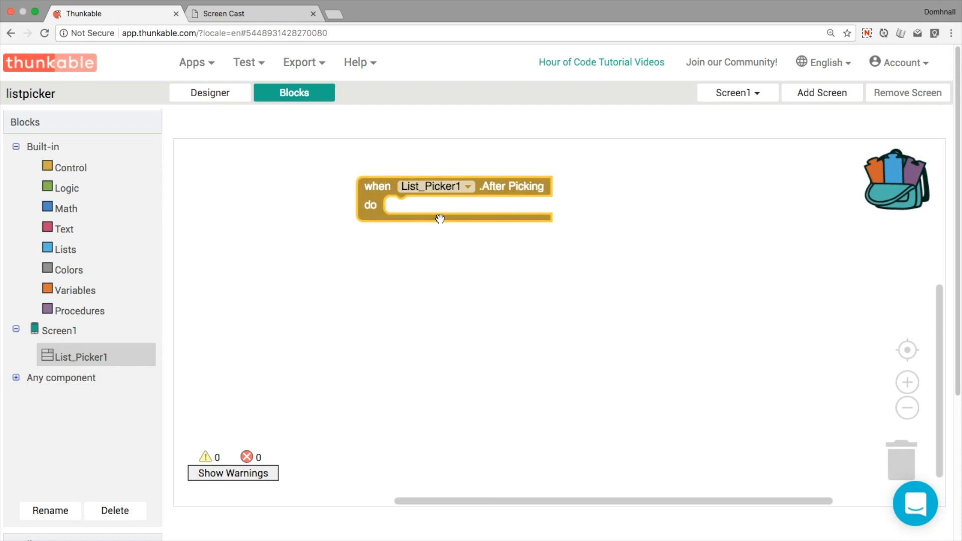
mouse_move(480, 290)
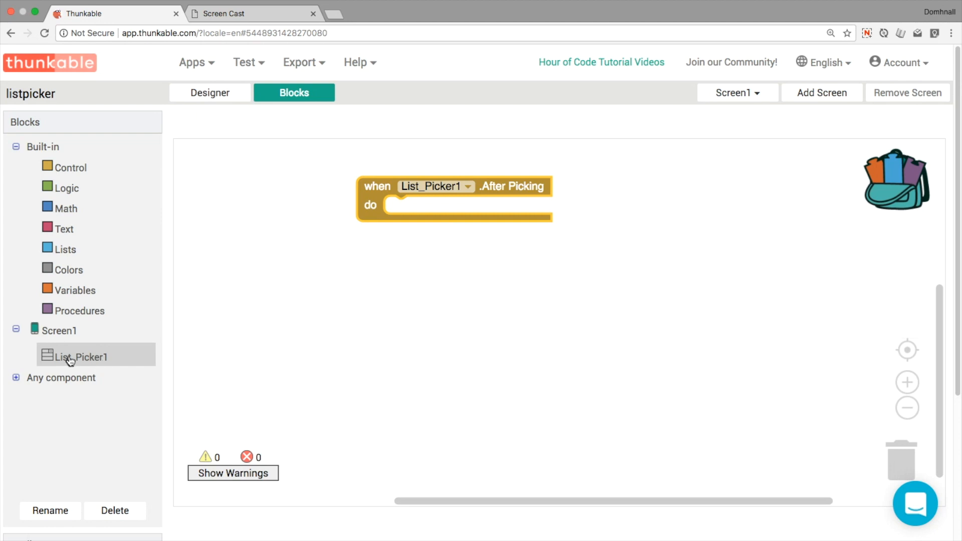
left_click(60, 330)
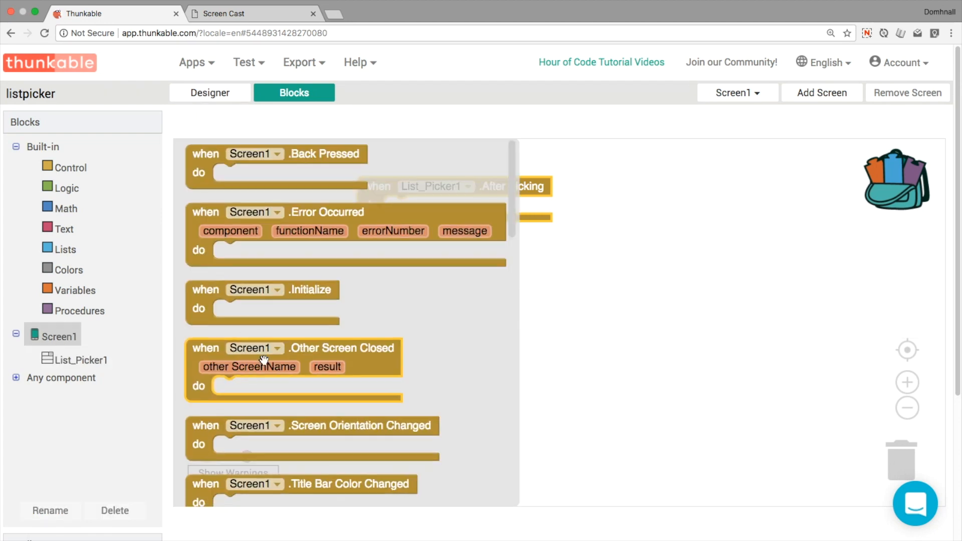
scroll("down", 3)
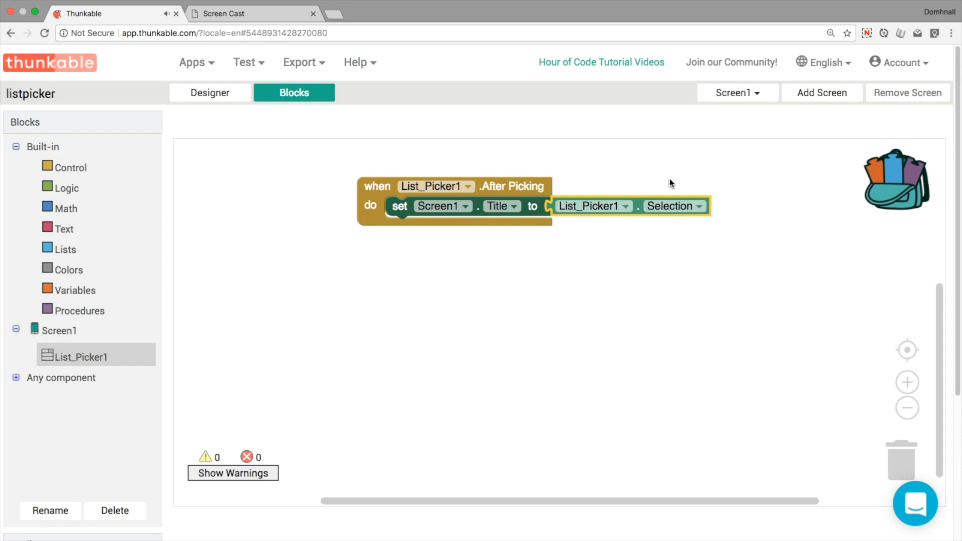
mouse_move(651, 235)
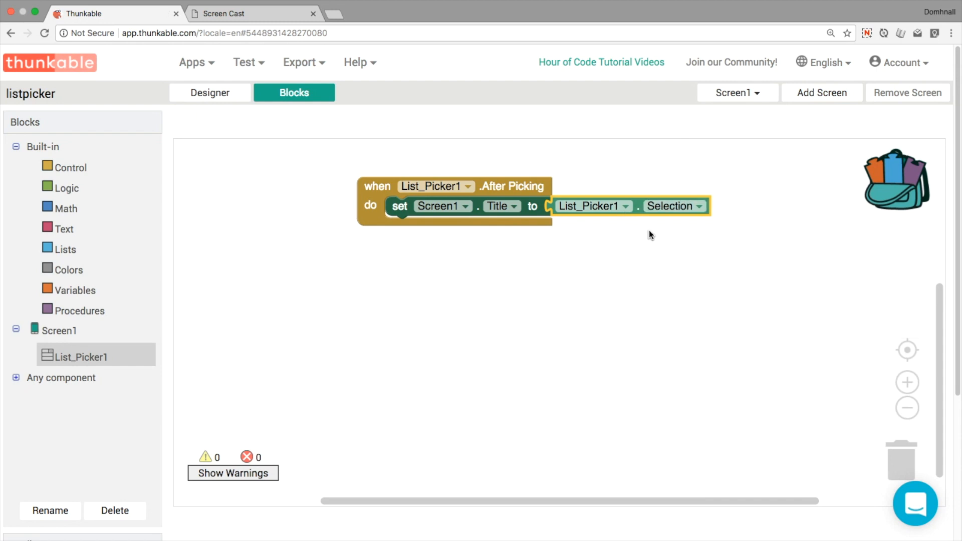
- In the live preview, pick Red, Orange, then Yellow, and return to the editor
left_click(251, 14)
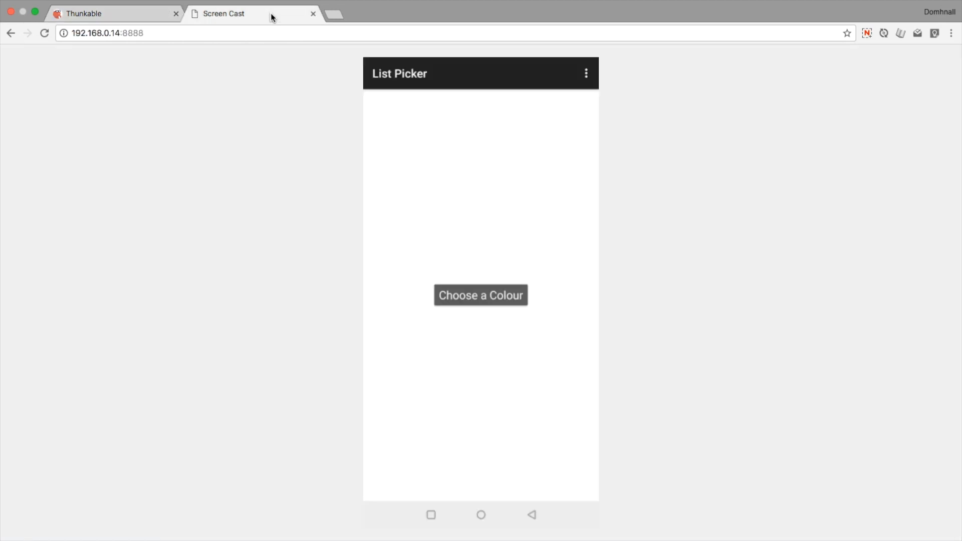
left_click(480, 296)
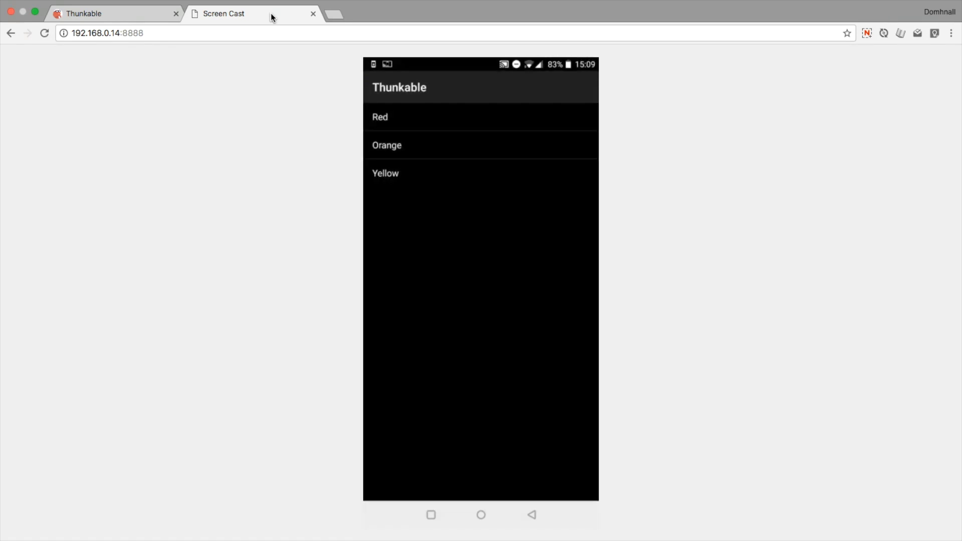
left_click(379, 117)
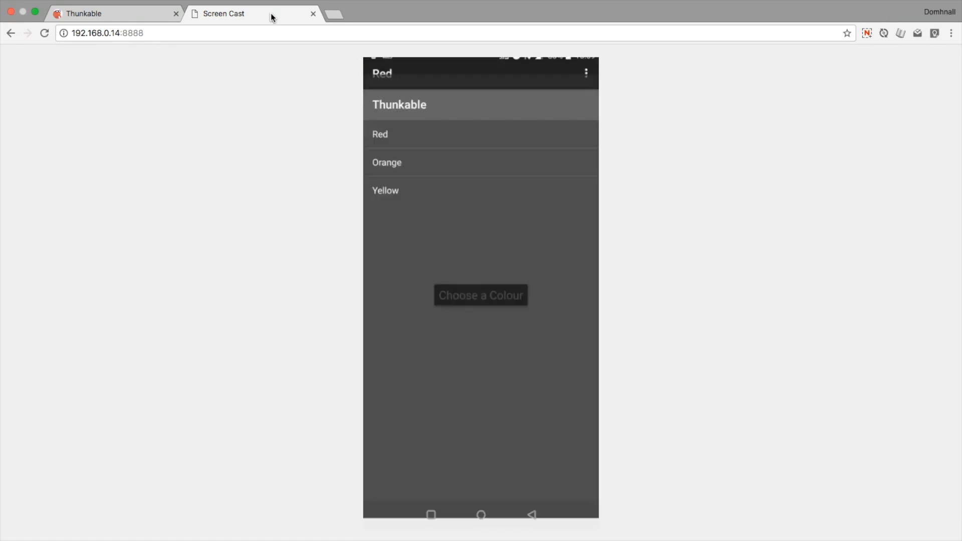
left_click(388, 163)
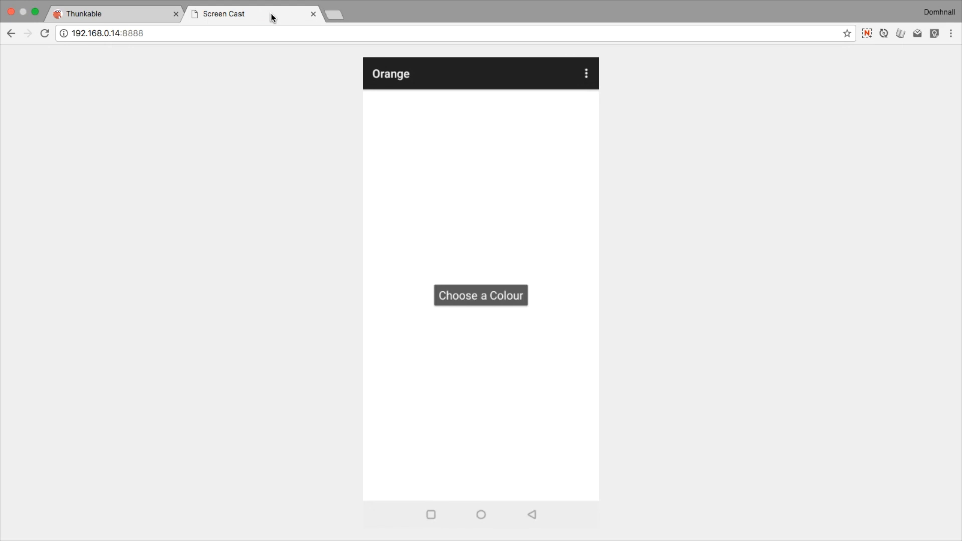
left_click(480, 295)
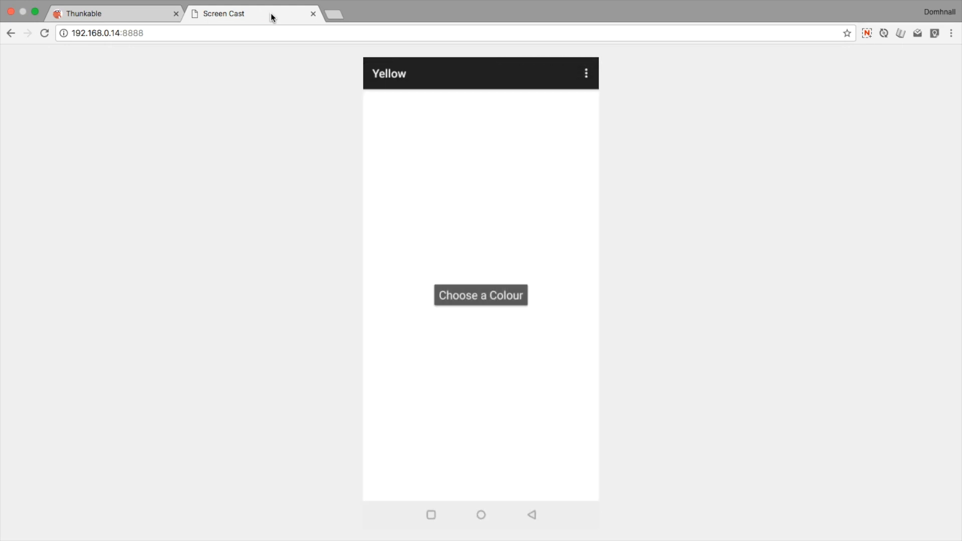
left_click(113, 13)
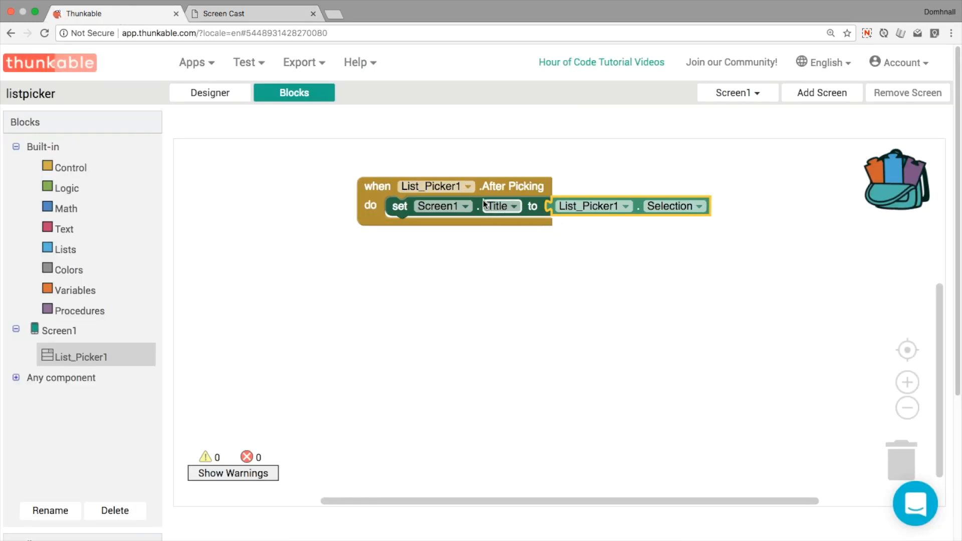
- Move the After Picking block down and name a new global variable listOfColours
left_click_drag(429, 201, 435, 279)
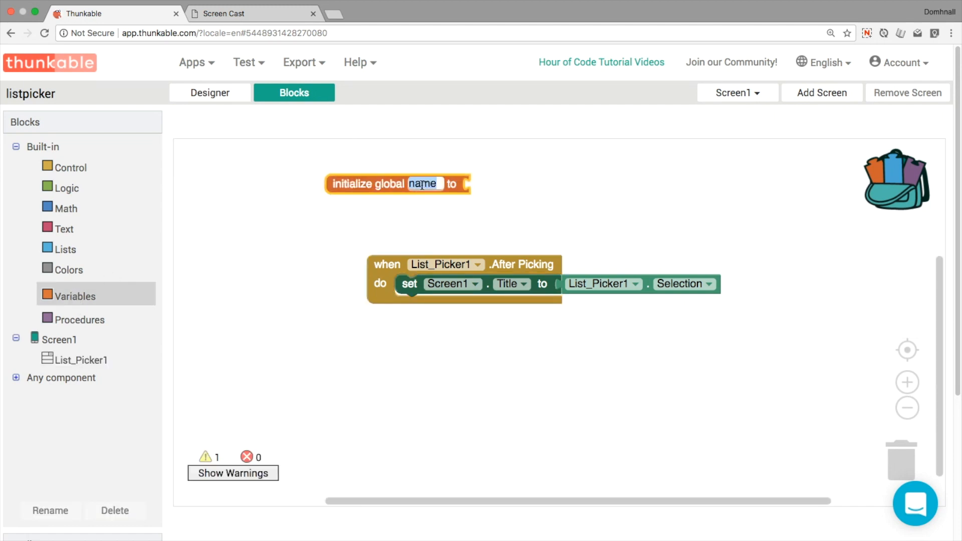
type("listP")
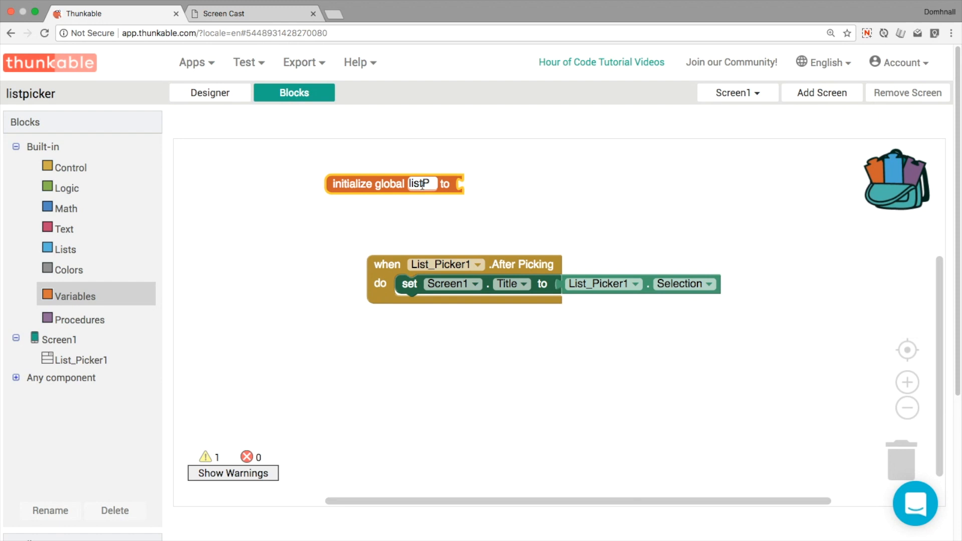
type("Of")
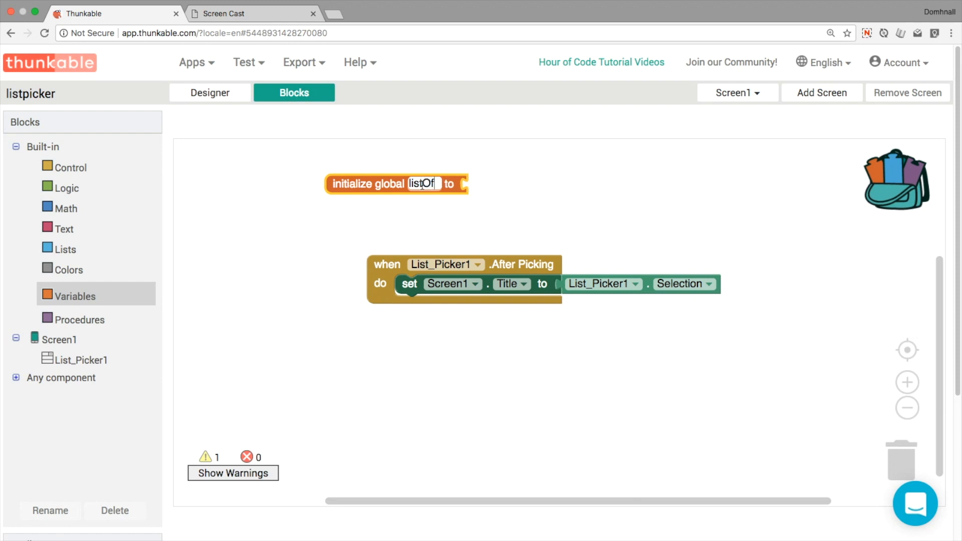
type("C")
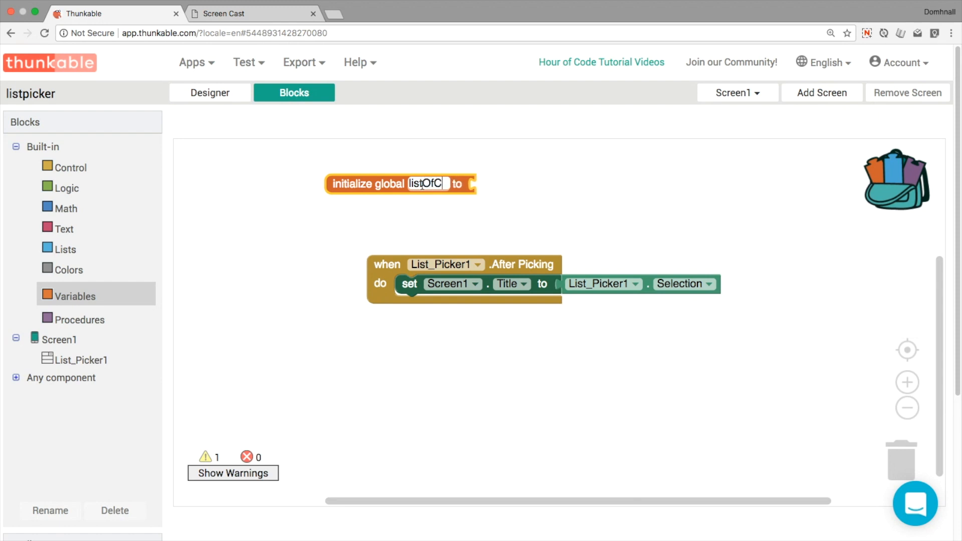
type("olours")
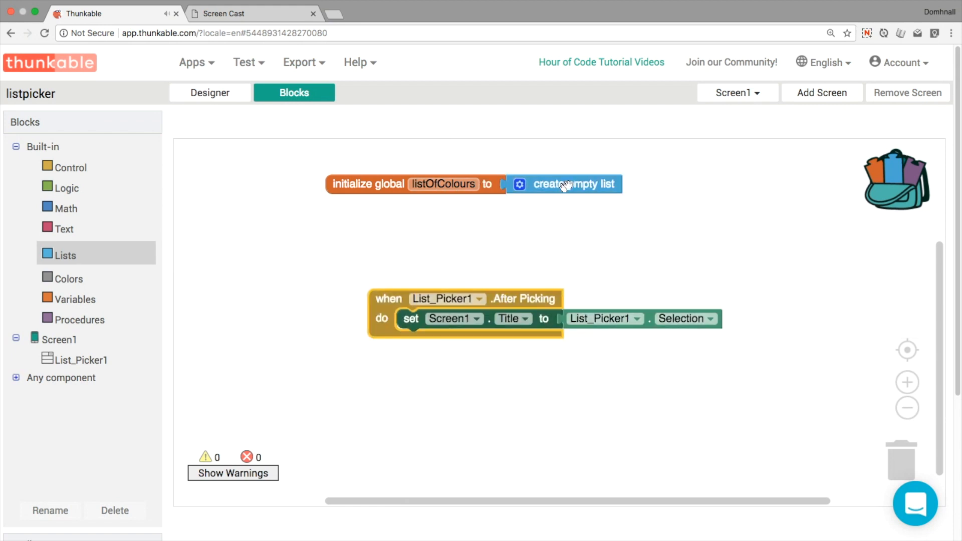
- Put an 'add items to list' block for global listOfColours inside Screen1.Initialize
left_click(58, 339)
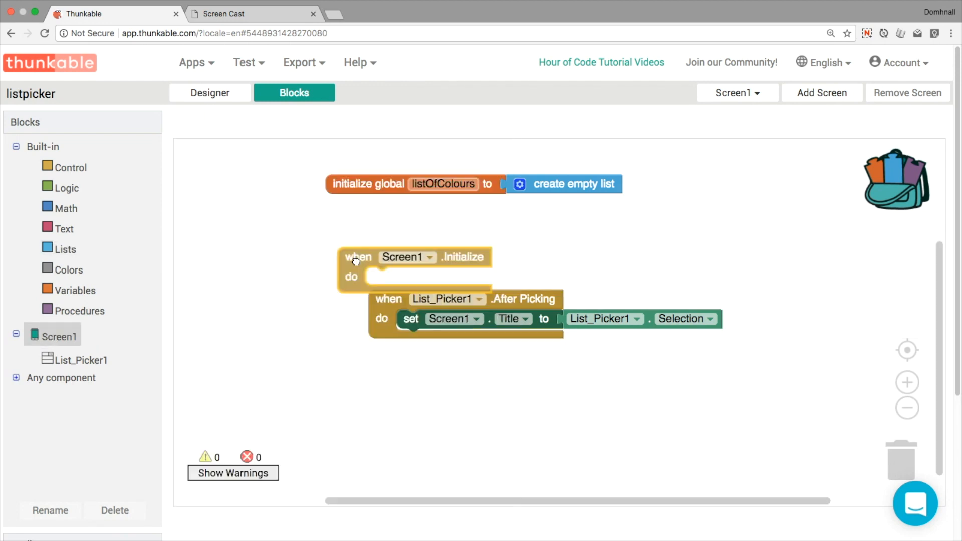
left_click_drag(358, 256, 344, 213)
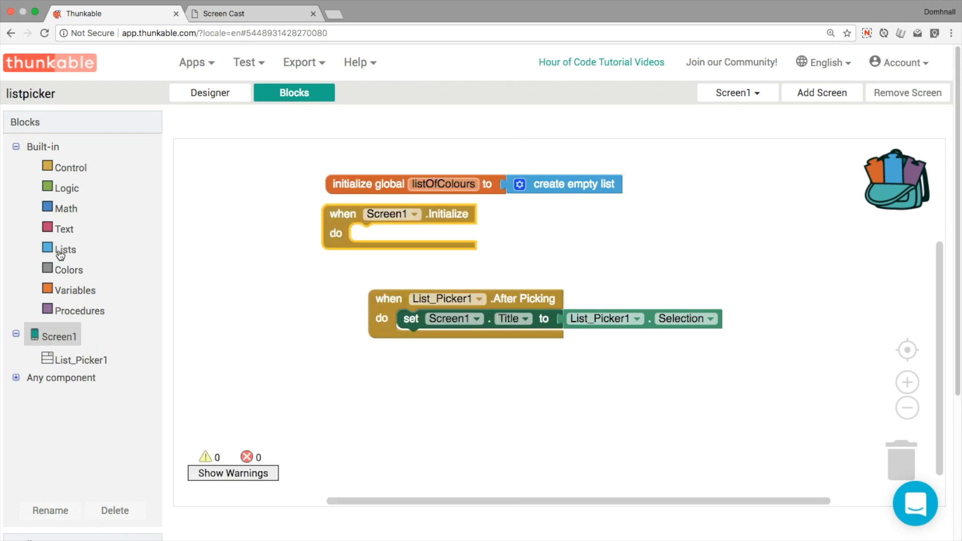
left_click(64, 250)
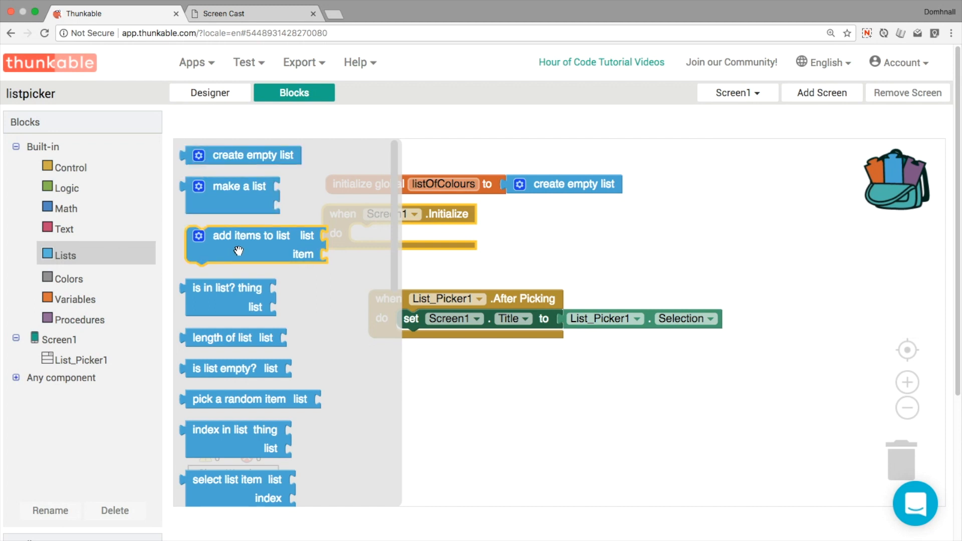
left_click_drag(250, 245, 417, 249)
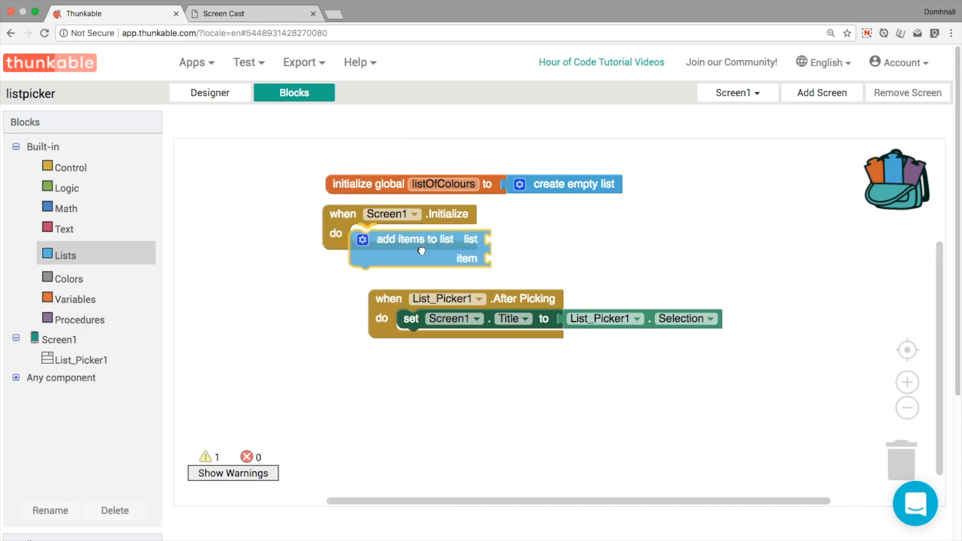
left_click(443, 184)
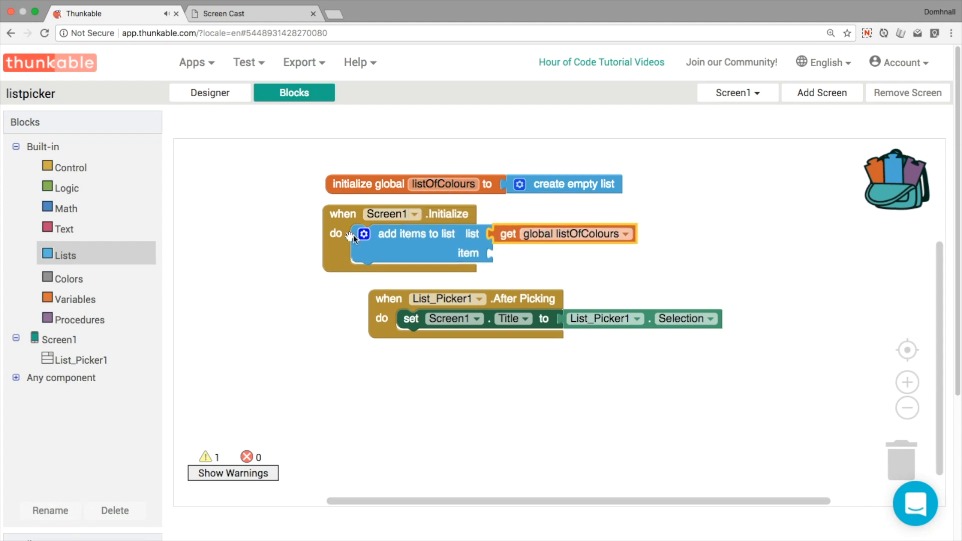
left_click(69, 278)
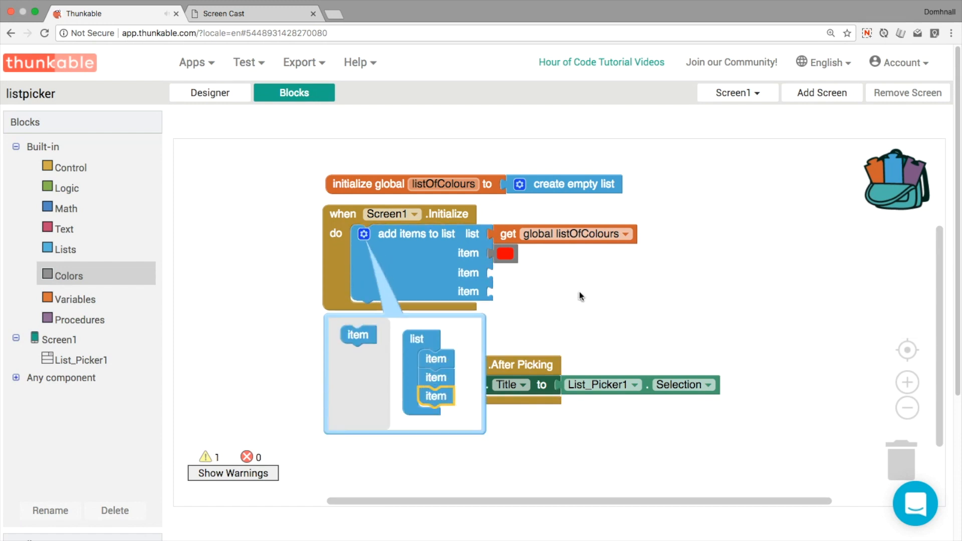
- Duplicate the red colour block and recolour the copies orange and yellow
right_click(505, 253)
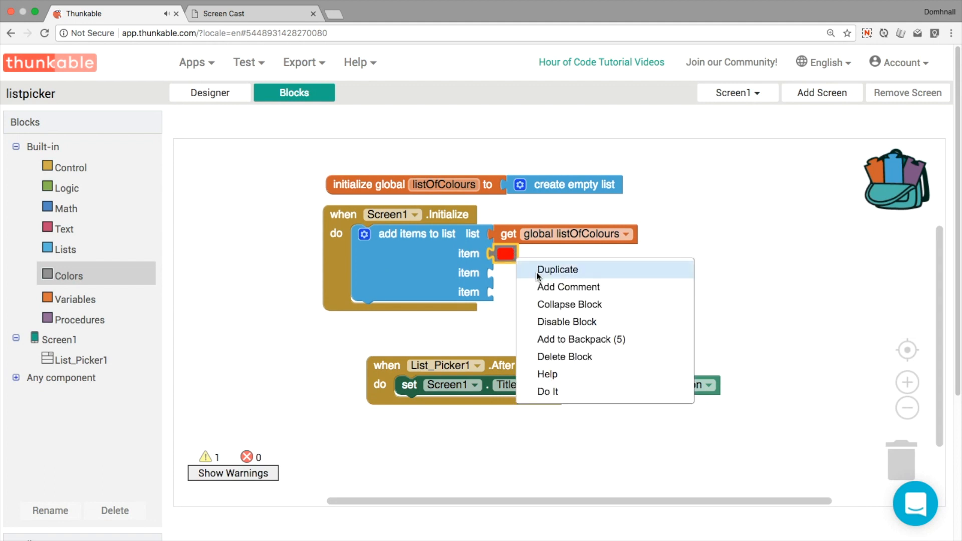
left_click(557, 269)
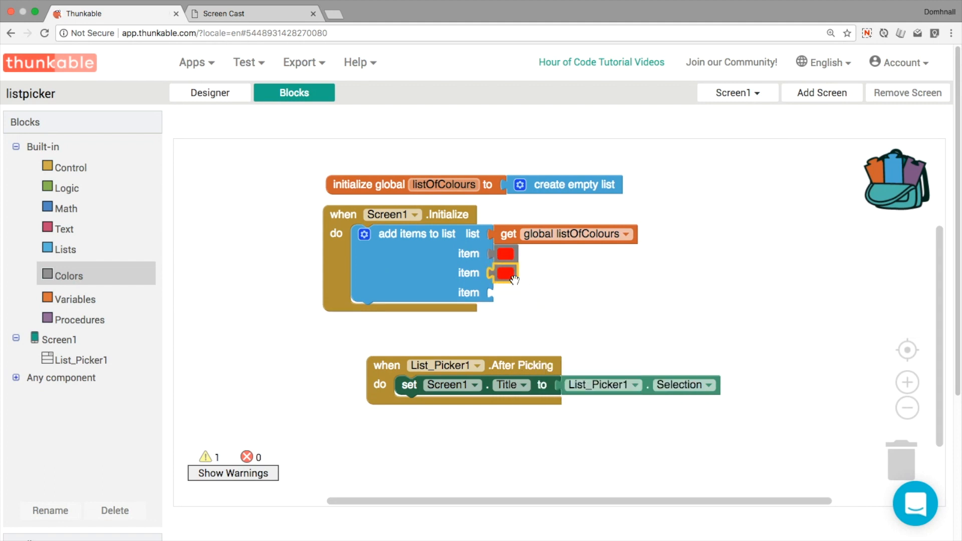
left_click(505, 272)
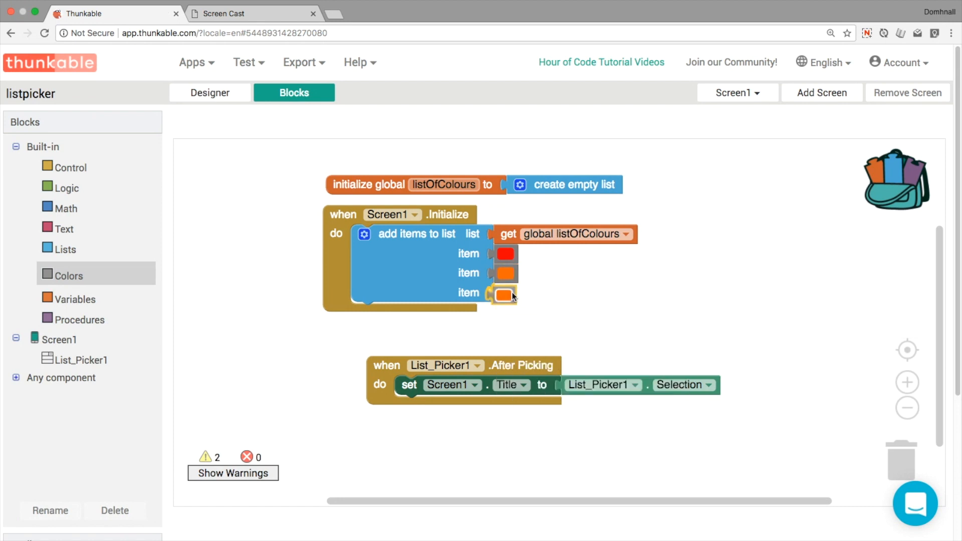
left_click(504, 293)
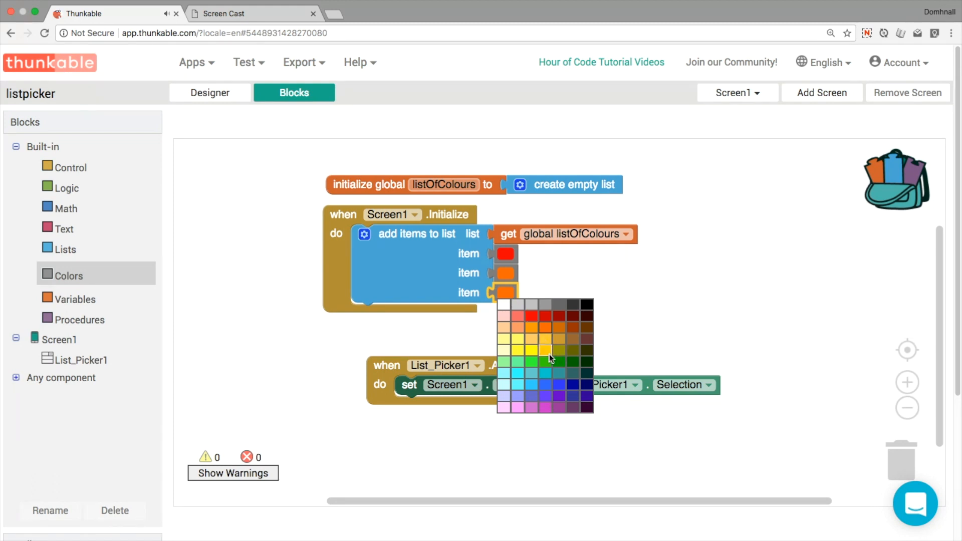
left_click(545, 350)
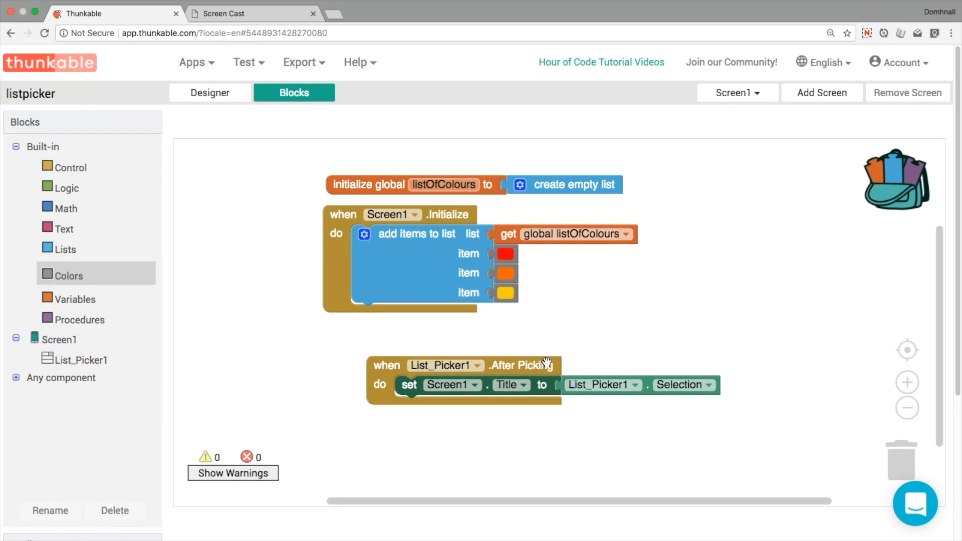
left_click_drag(522, 365, 501, 344)
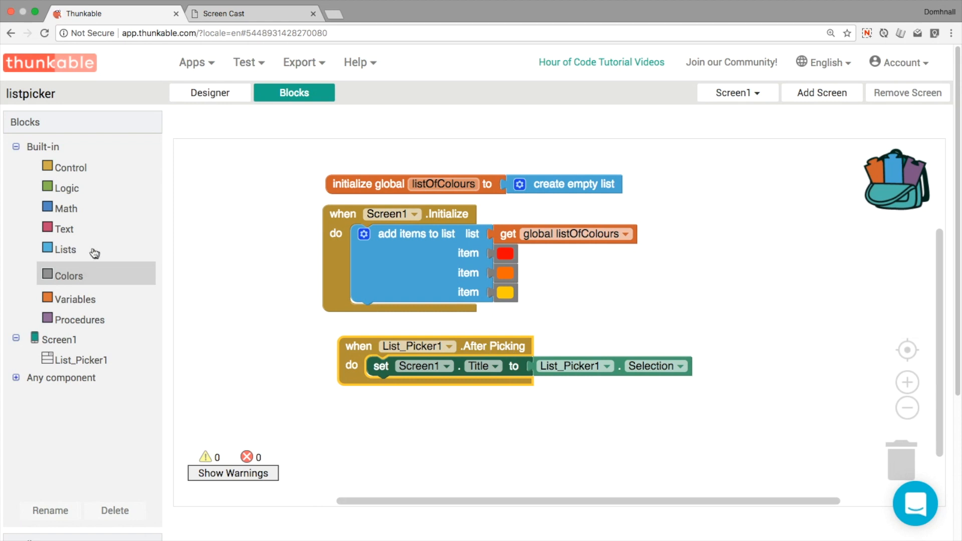
- Make the After Picking title a listOfColours item at List_Picker1's Selection Index
left_click(65, 250)
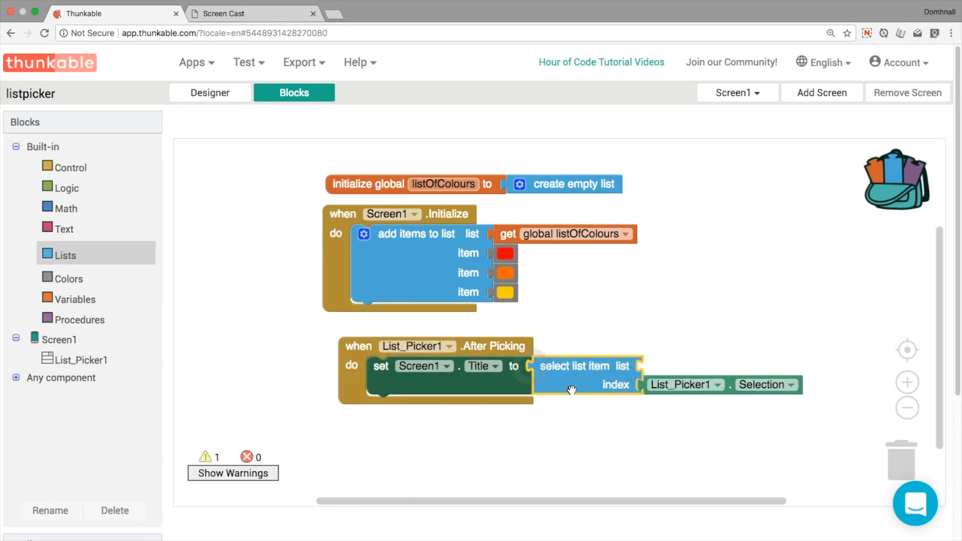
left_click(790, 385)
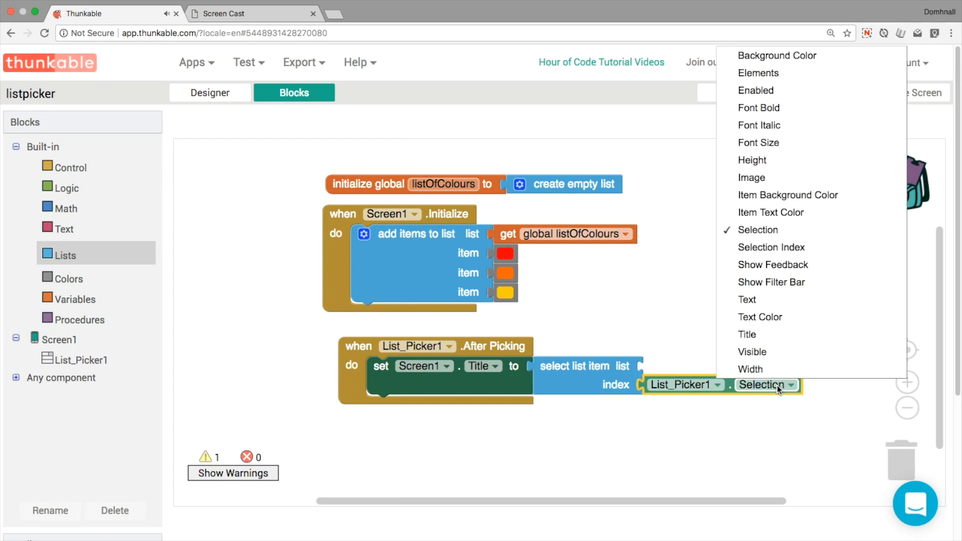
left_click(771, 247)
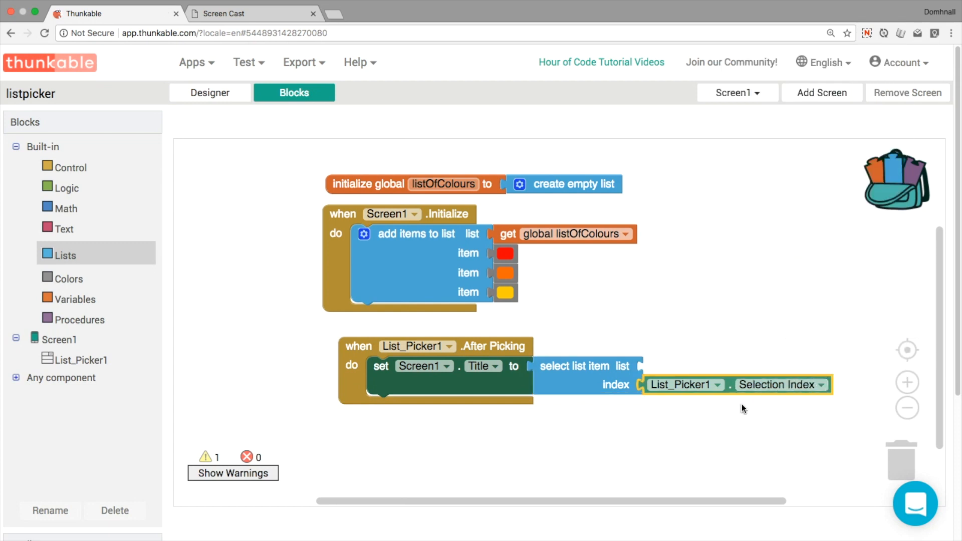
right_click(561, 234)
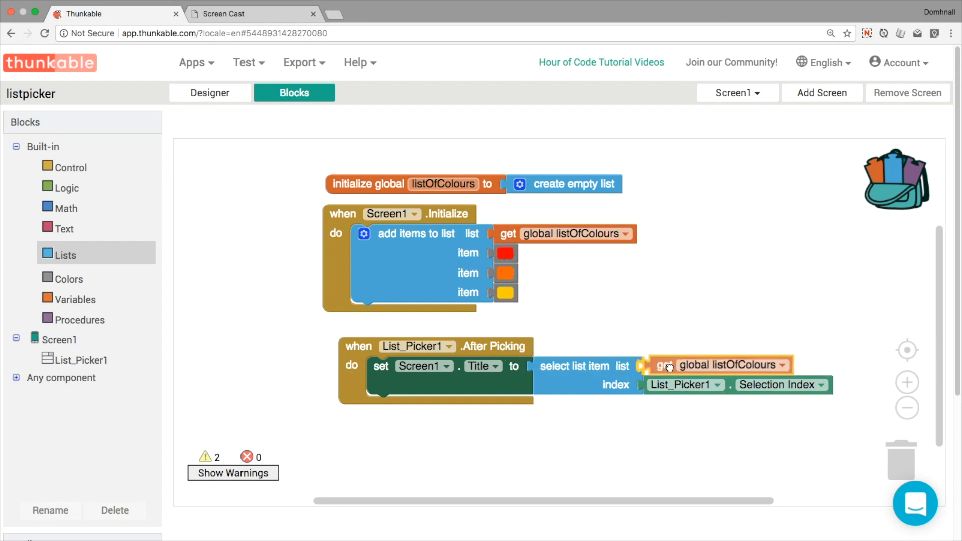
- Set List_Picker1's font size to 22 in the Designer
left_click(222, 14)
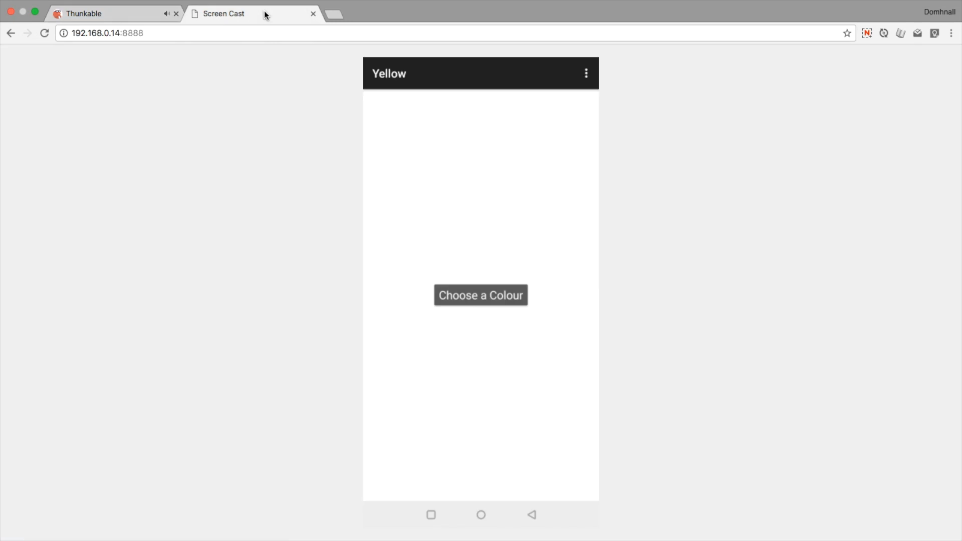
left_click(480, 295)
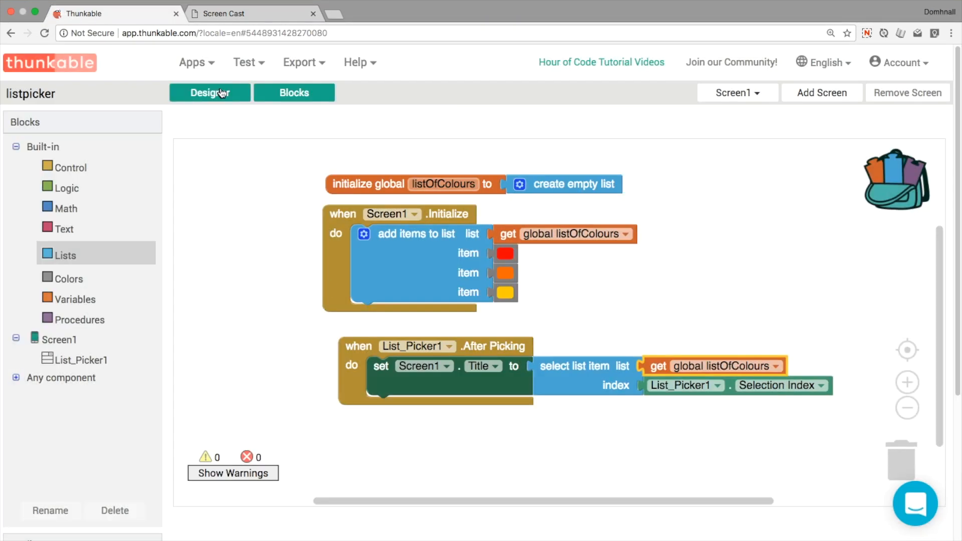
left_click(210, 93)
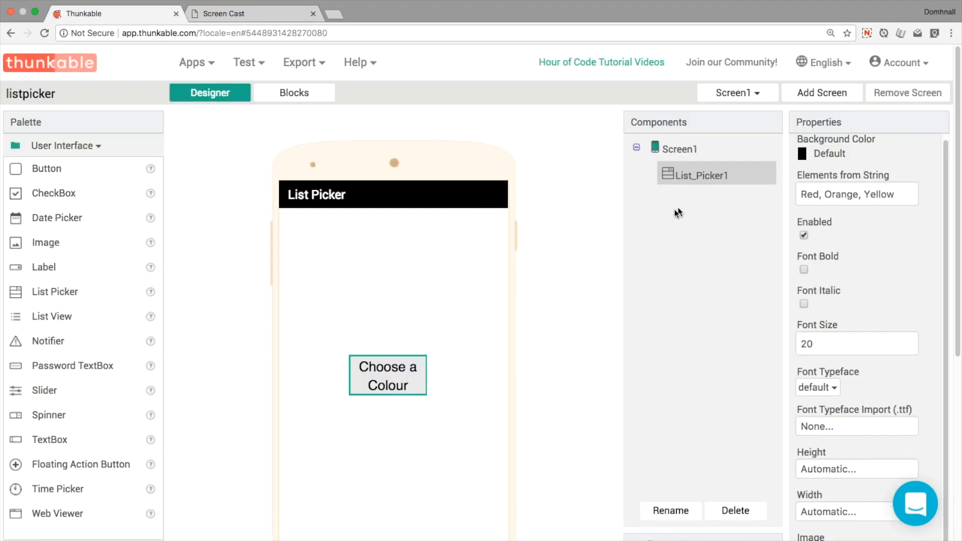
left_click(856, 343)
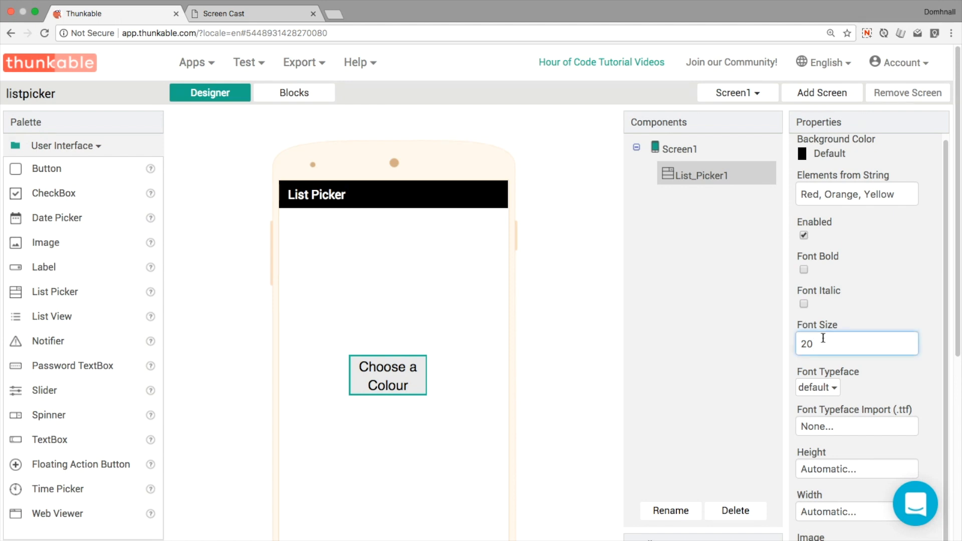
type("22")
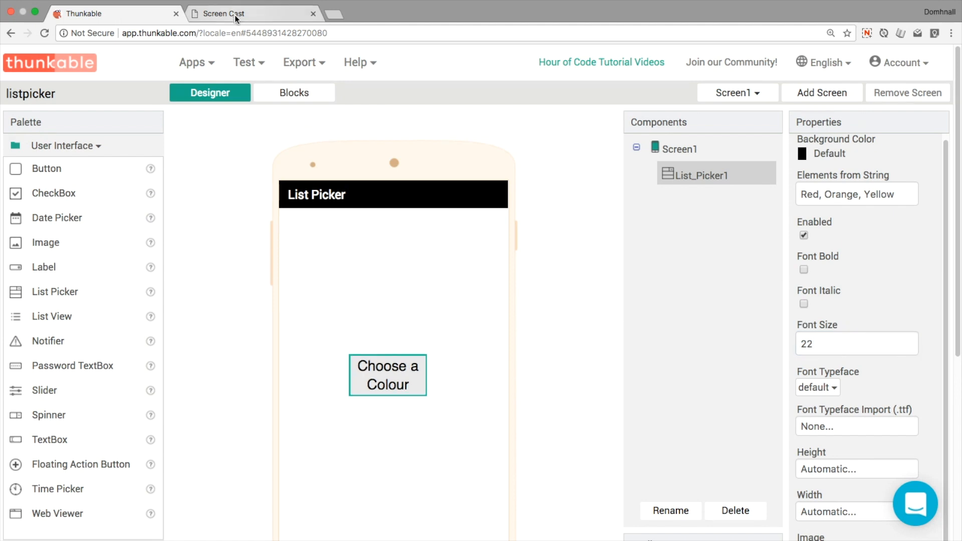
- Pick a colour in Screen Cast, see title -65536, and return to Thunkable
left_click(252, 14)
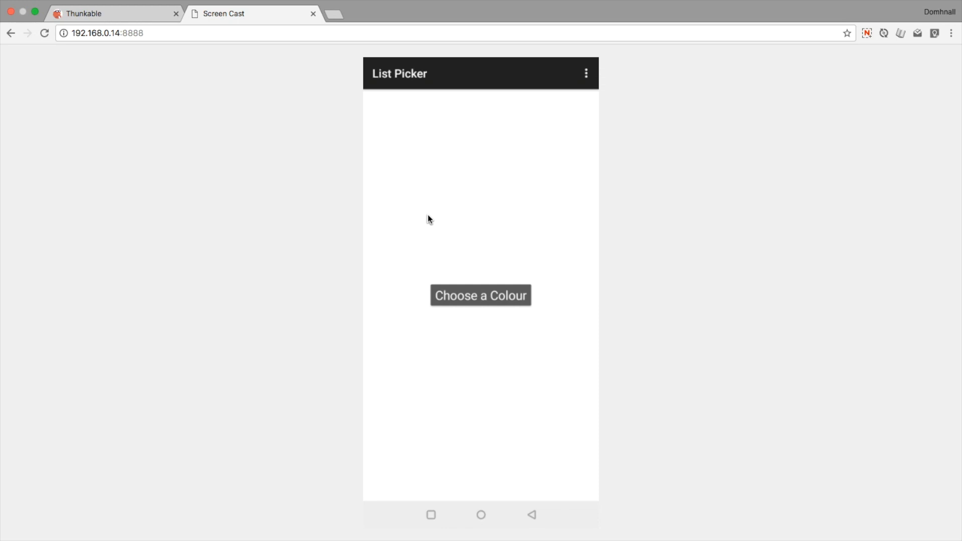
left_click(480, 295)
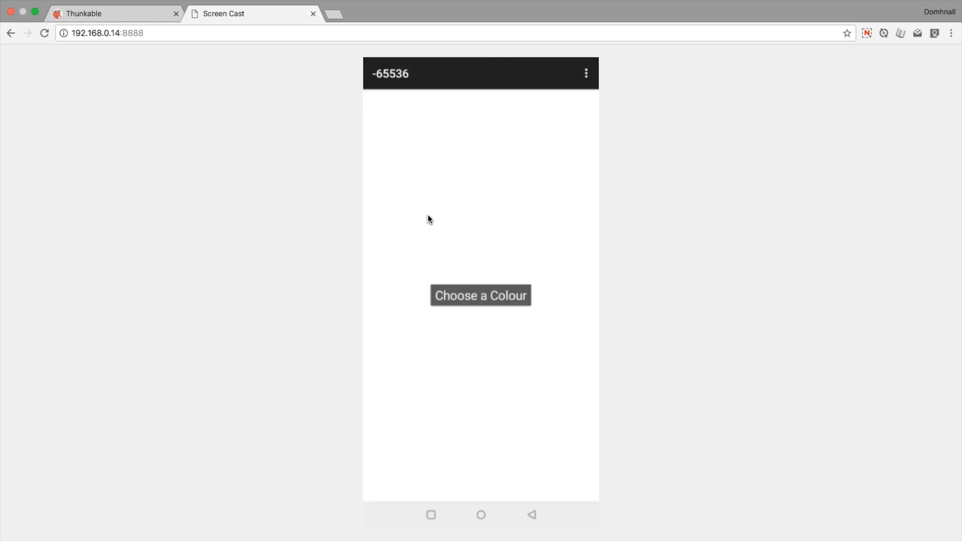
left_click(114, 13)
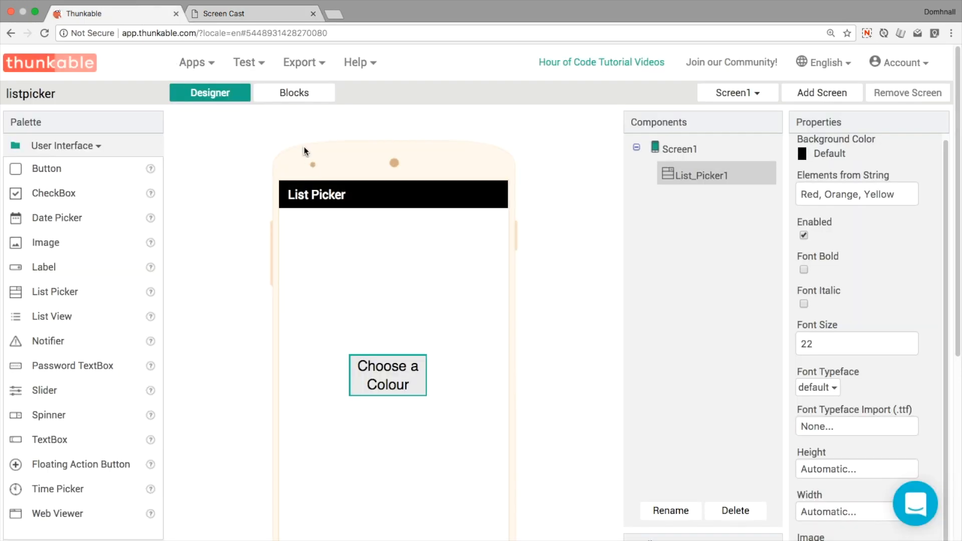
- Set Screen1.TitleBarColor from listOfColours at List_Picker1's Selection Index, then open Screen Cast
left_click(293, 92)
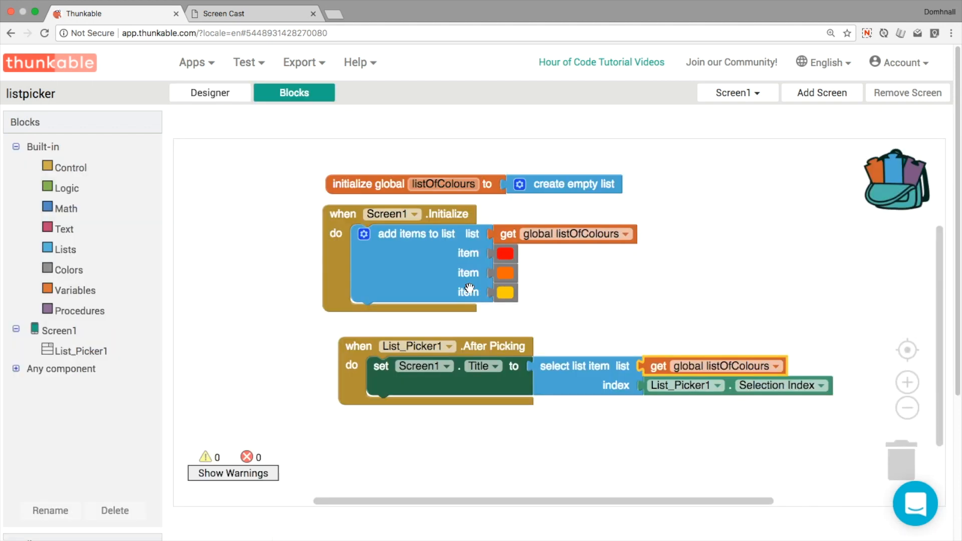
left_click(492, 366)
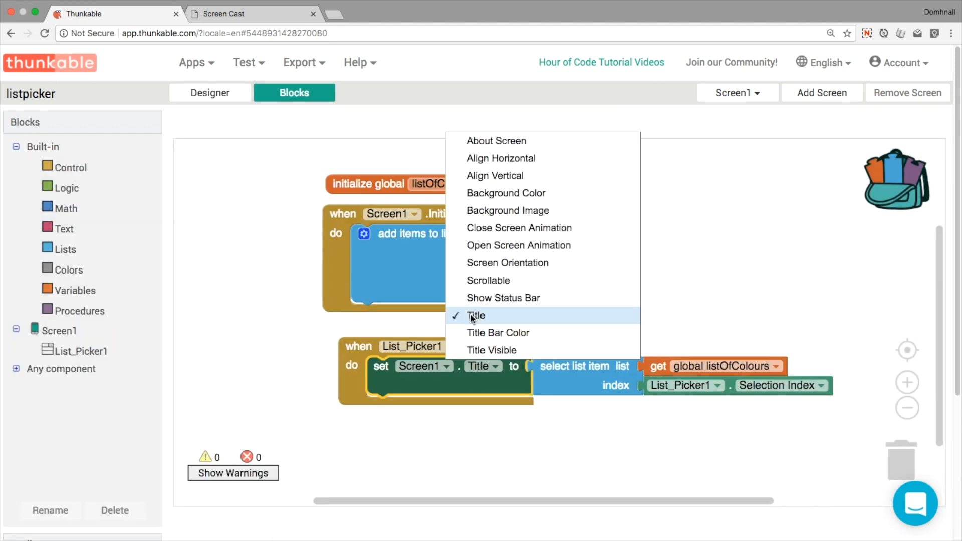
left_click(498, 332)
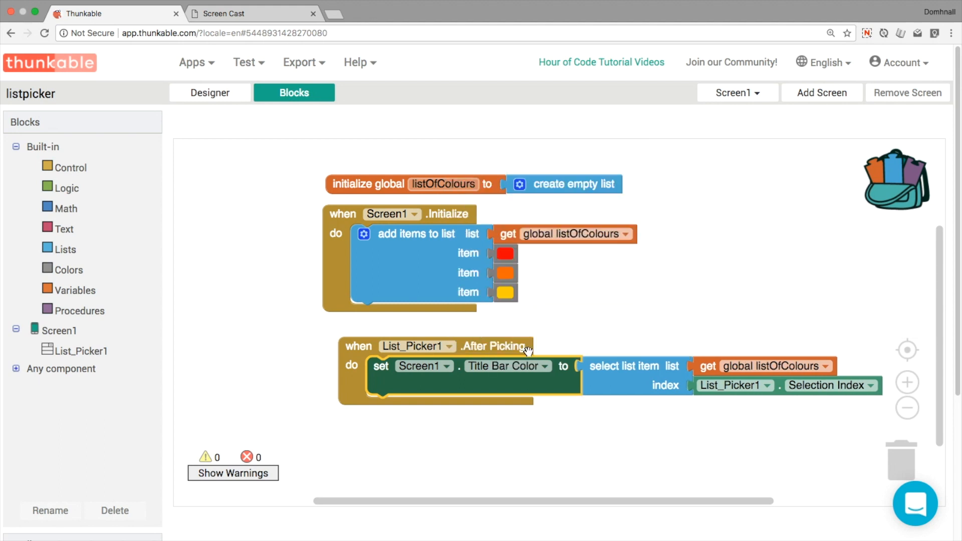
left_click(252, 14)
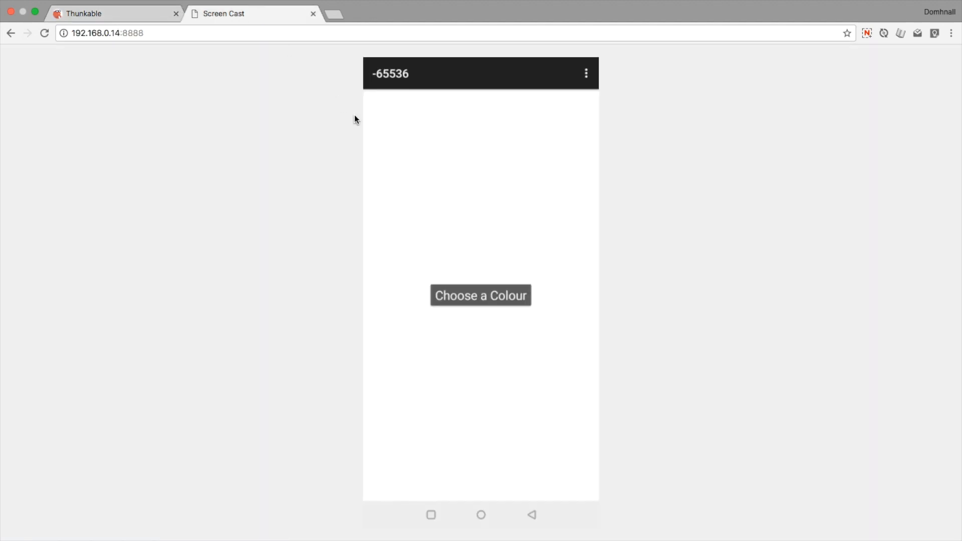
- Pick Red, then Orange, watching the title bar change, then return to Thunkable
left_click(480, 295)
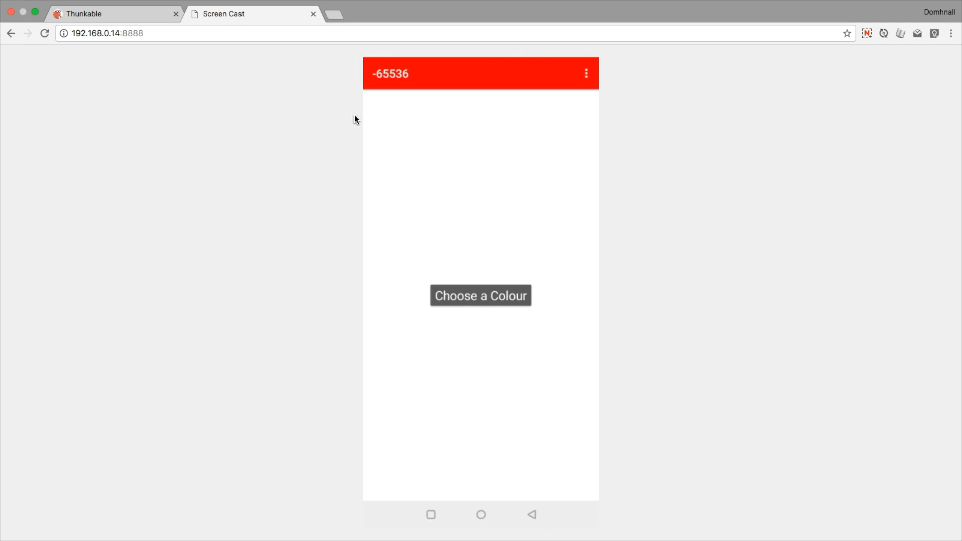
left_click(481, 295)
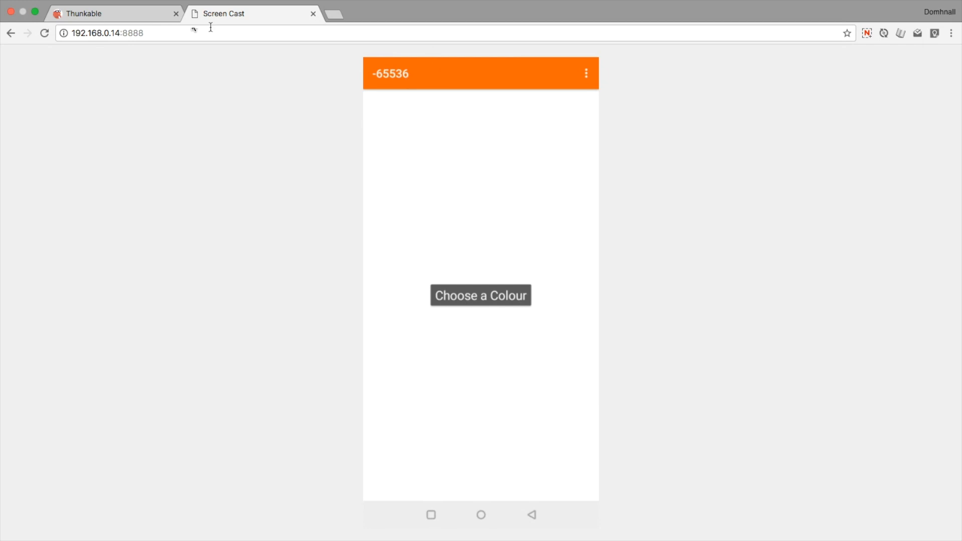
left_click(114, 14)
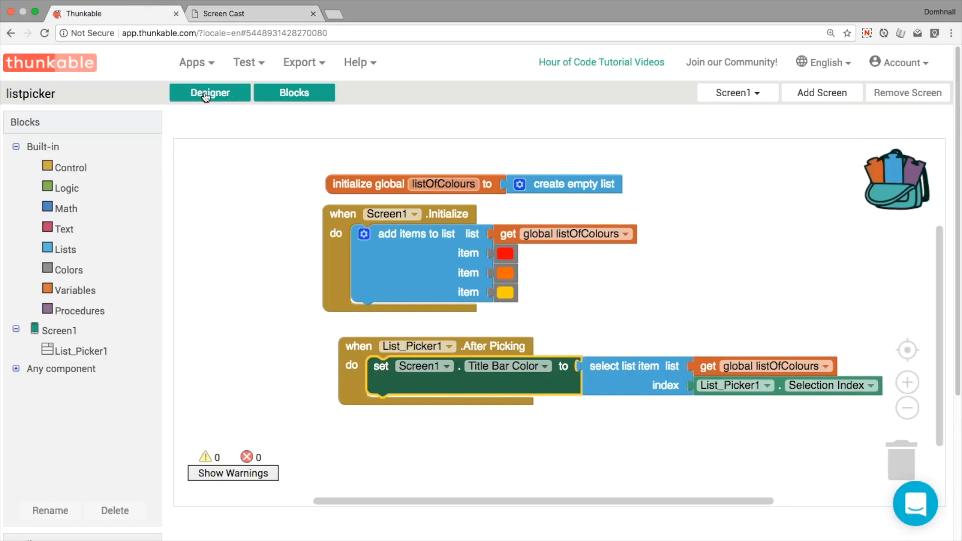
- Set List_Picker1.BackgroundColor from a duplicated listOfColours selection block, then open Screen Cast
left_click(210, 92)
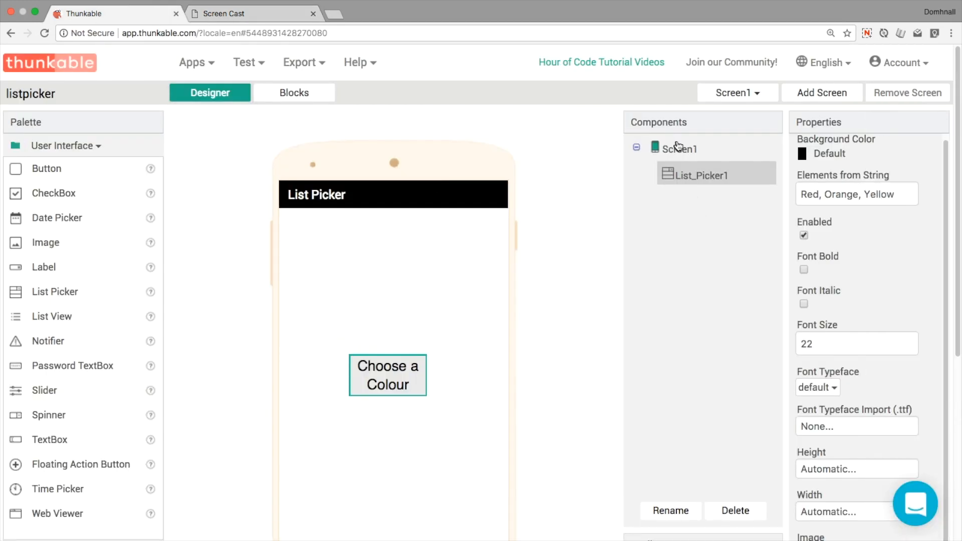
scroll("down", 3)
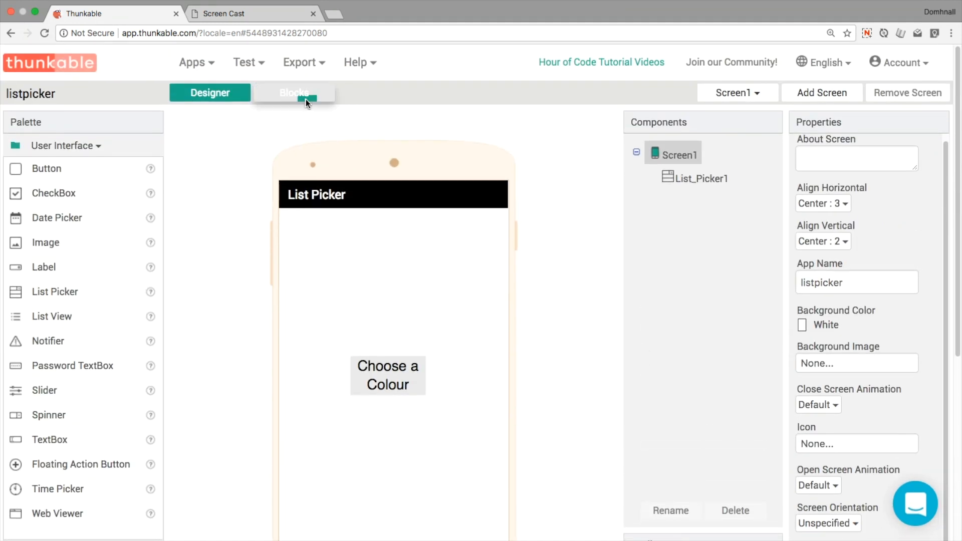
left_click(294, 92)
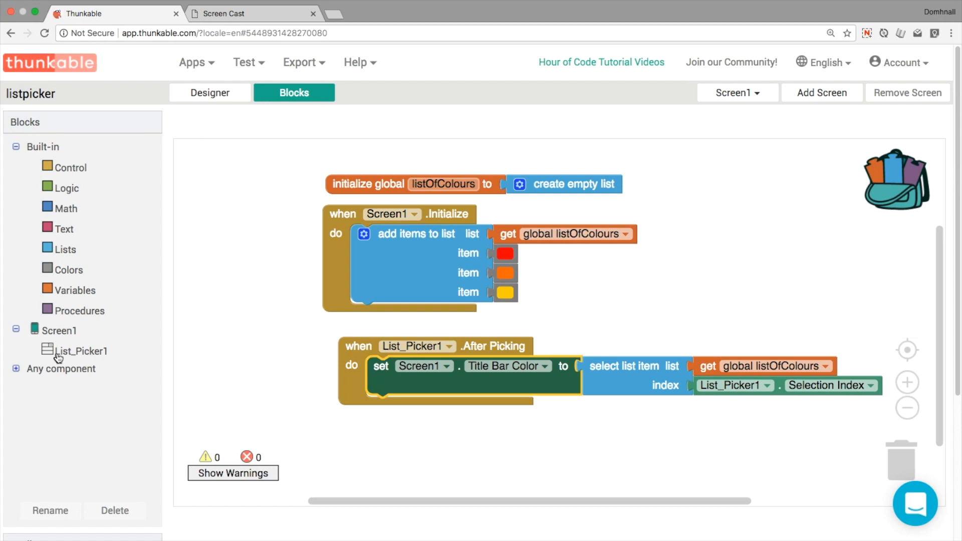
left_click(79, 350)
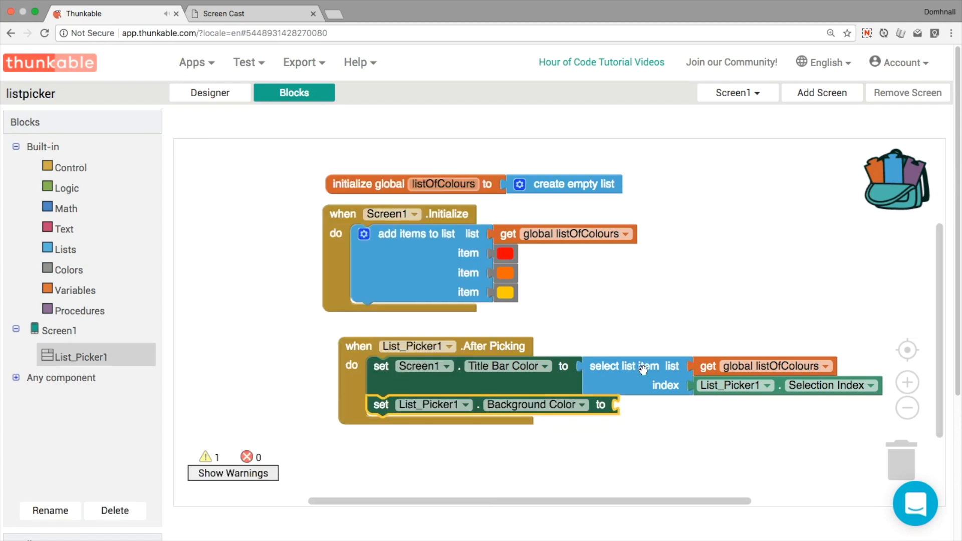
left_click_drag(626, 366, 675, 412)
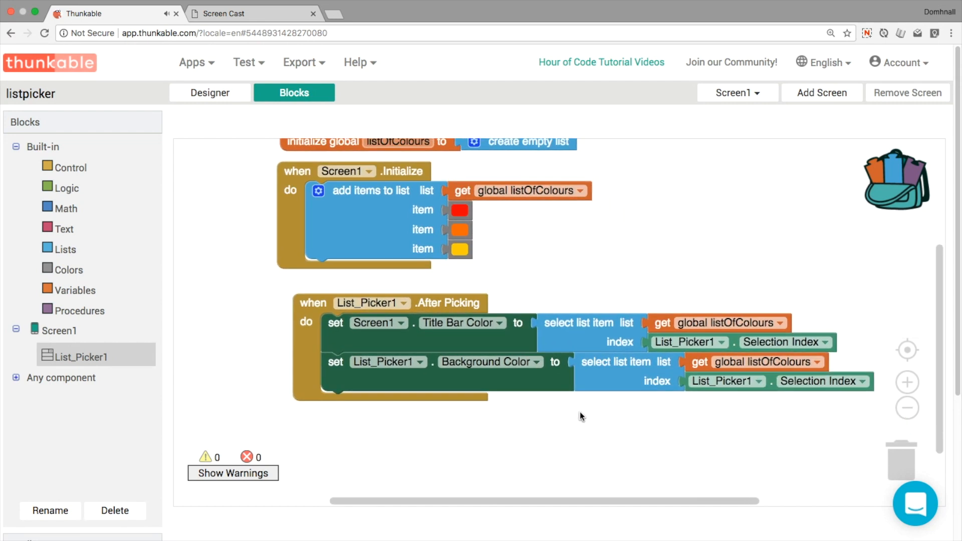
left_click(245, 14)
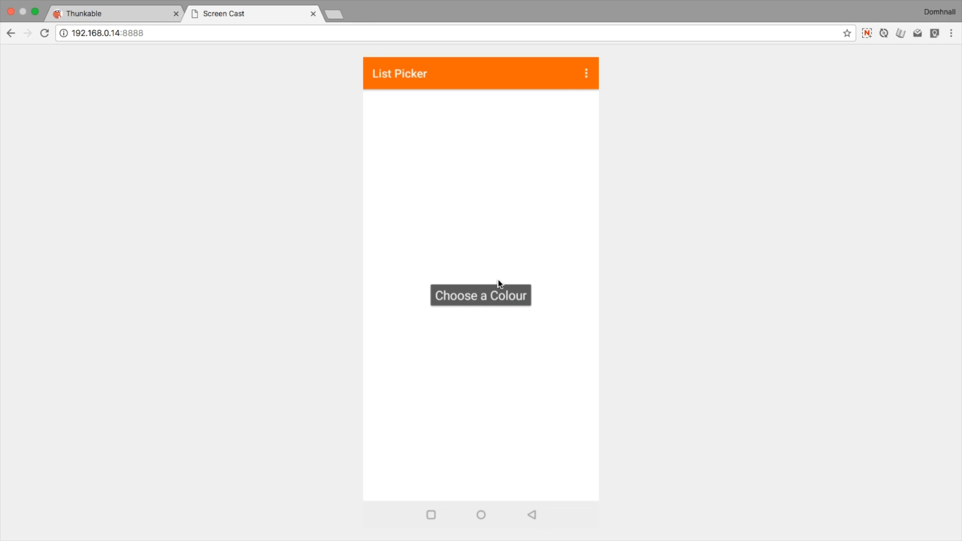
- Select Orange and see the Choose a Colour button turn orange, then return to Thunkable
left_click(481, 295)
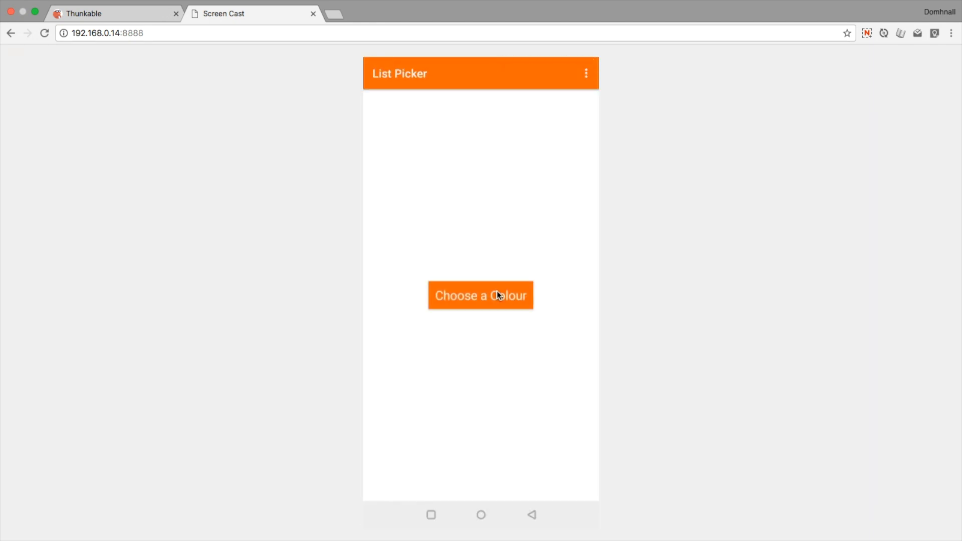
left_click(481, 295)
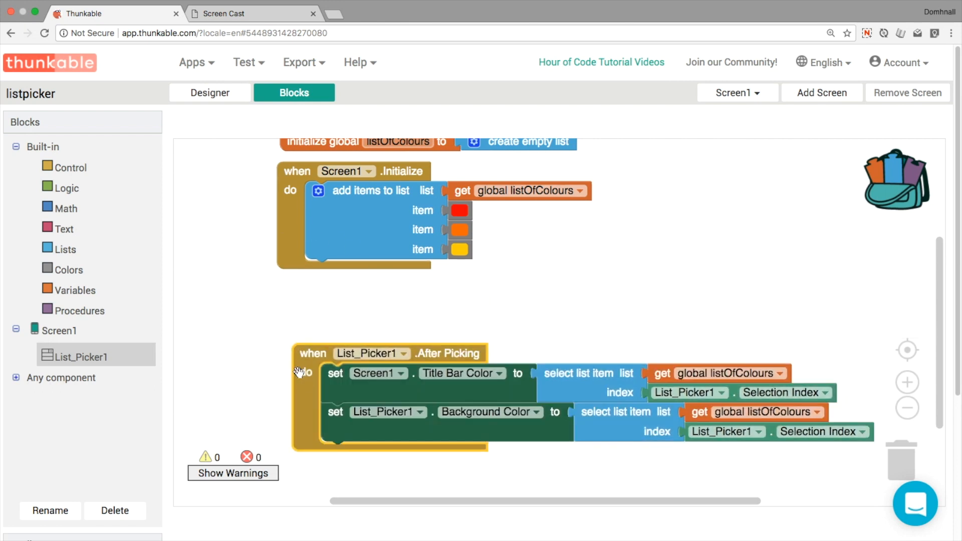
- Append Green to the list picker's ElementsFromString in the Designer
left_click(209, 93)
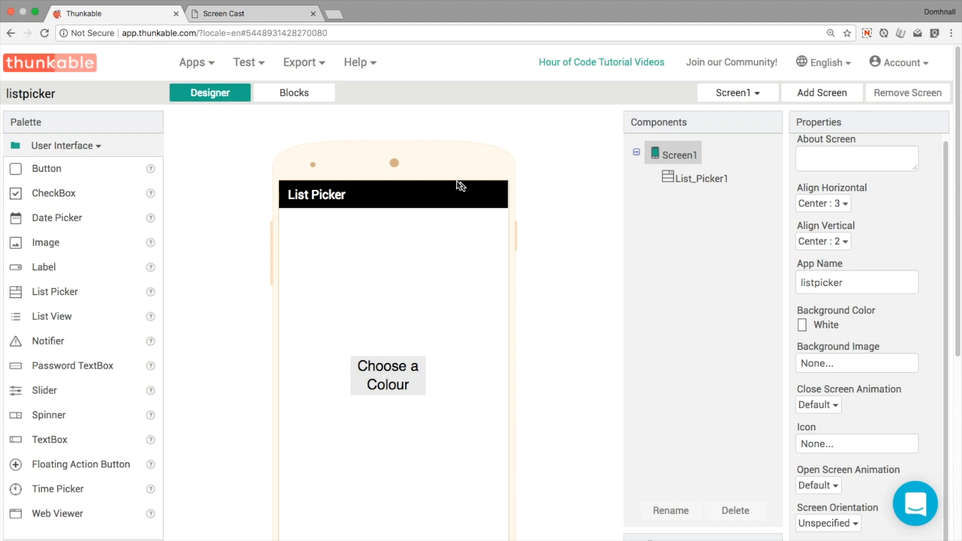
left_click(700, 178)
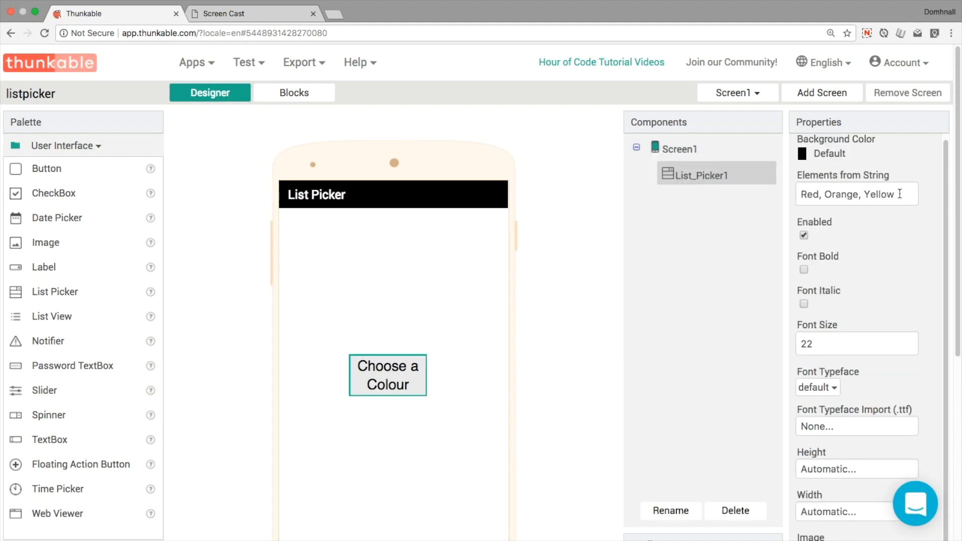
type(", Gre")
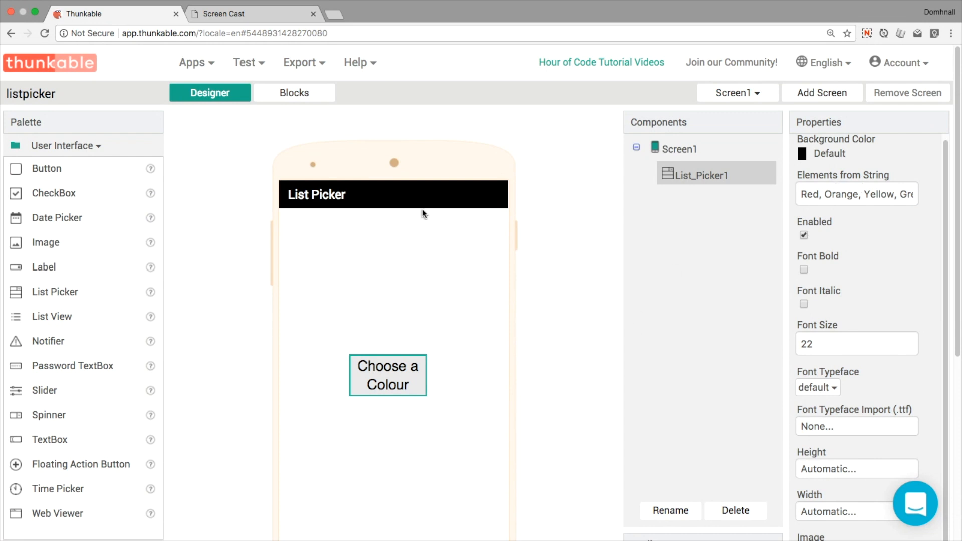
- Add a fourth green colour block to listOfColours, then open Screen Cast
left_click(293, 92)
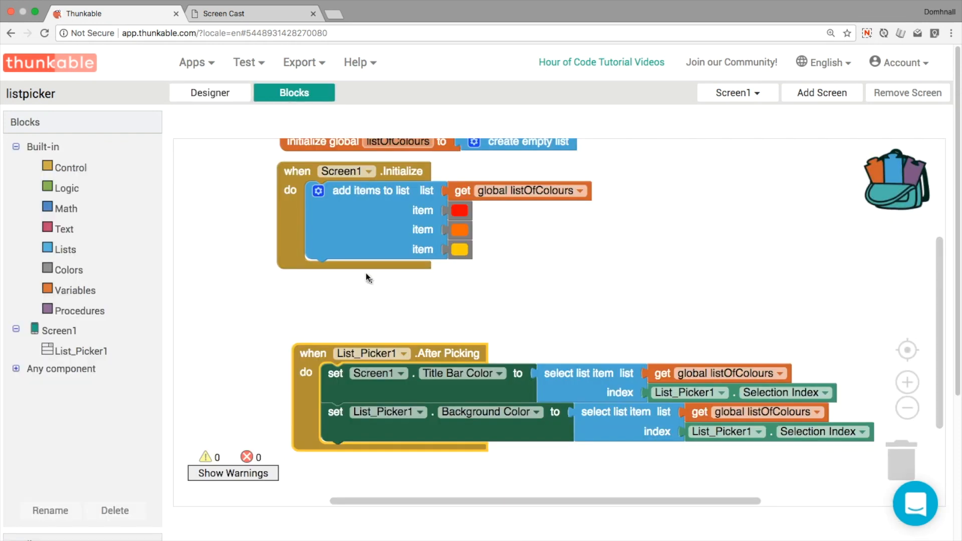
left_click(318, 191)
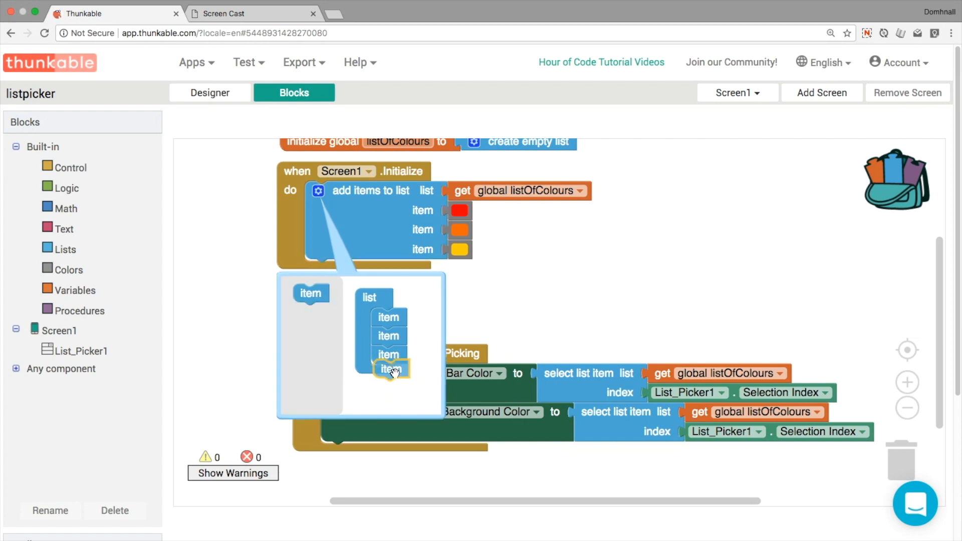
right_click(459, 249)
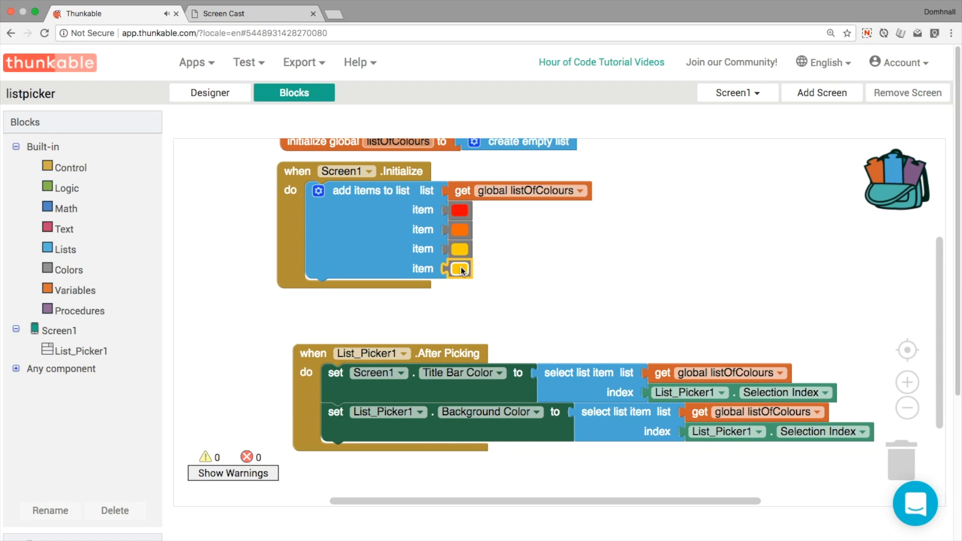
left_click(459, 269)
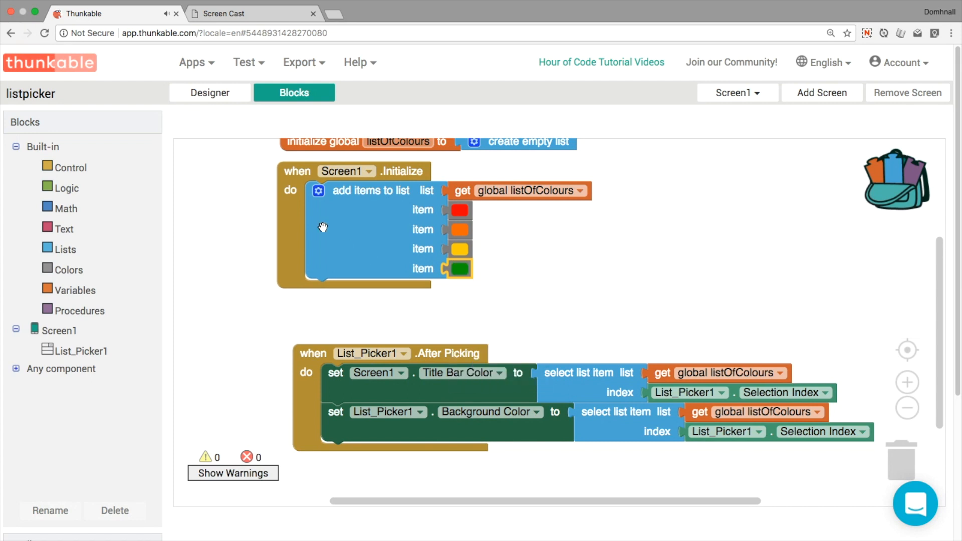
left_click(209, 93)
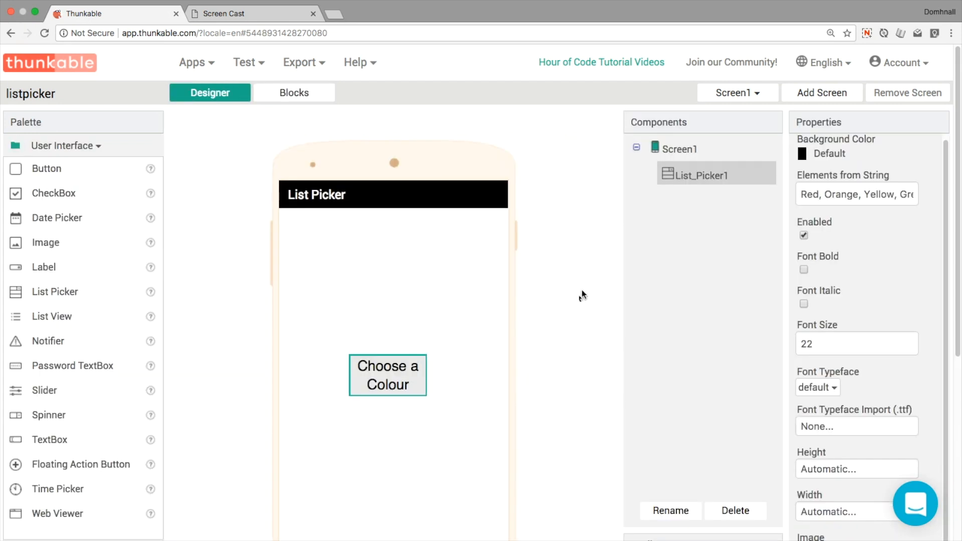
left_click(856, 343)
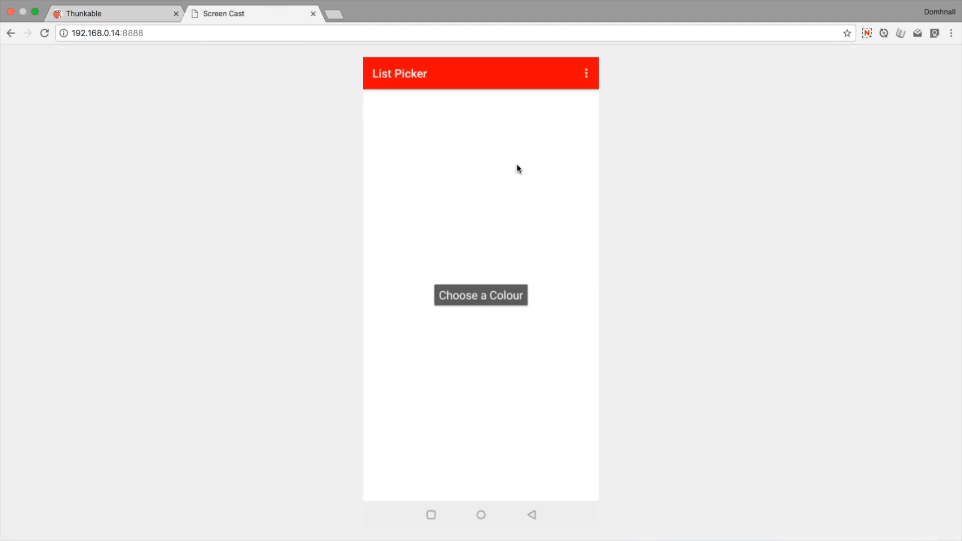
- Choose Orange in the preview, turning the title bar and button orange
left_click(480, 295)
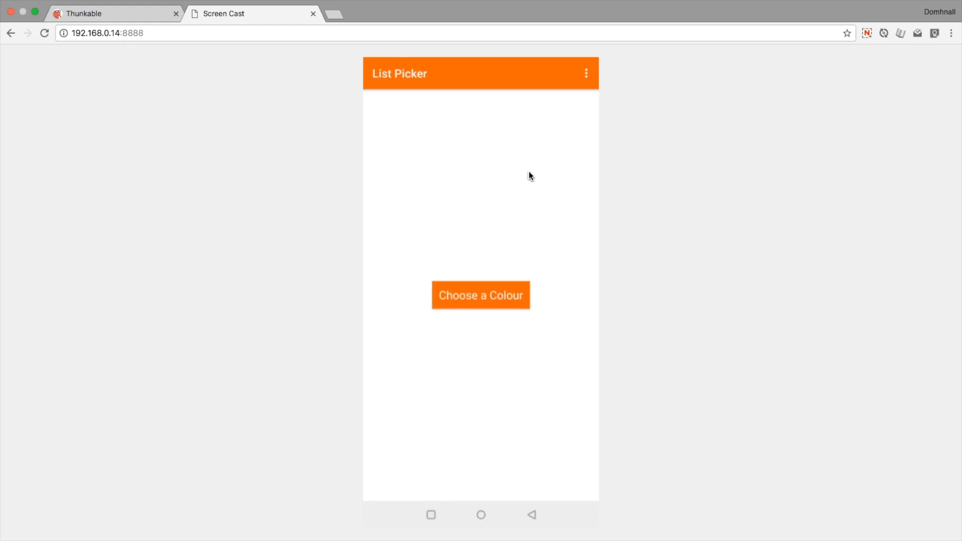
mouse_move(537, 250)
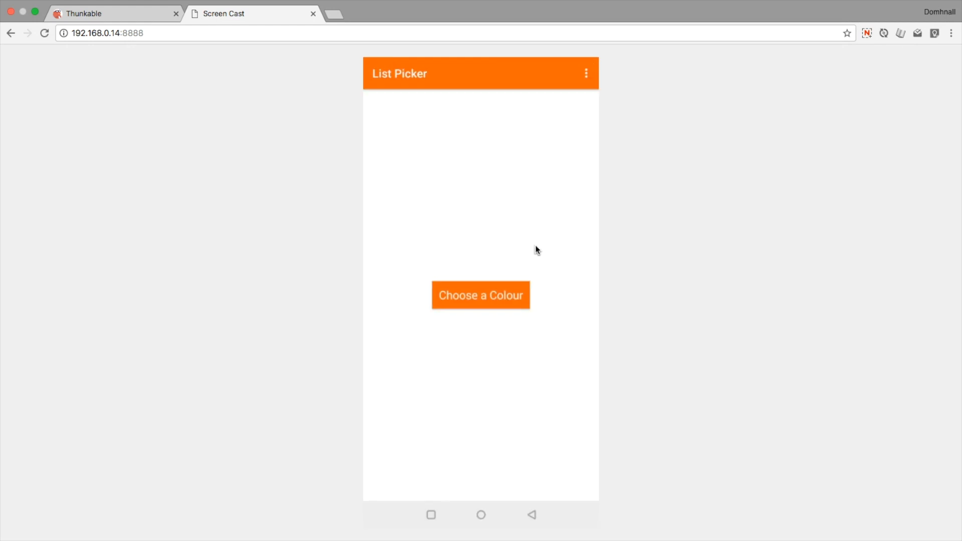